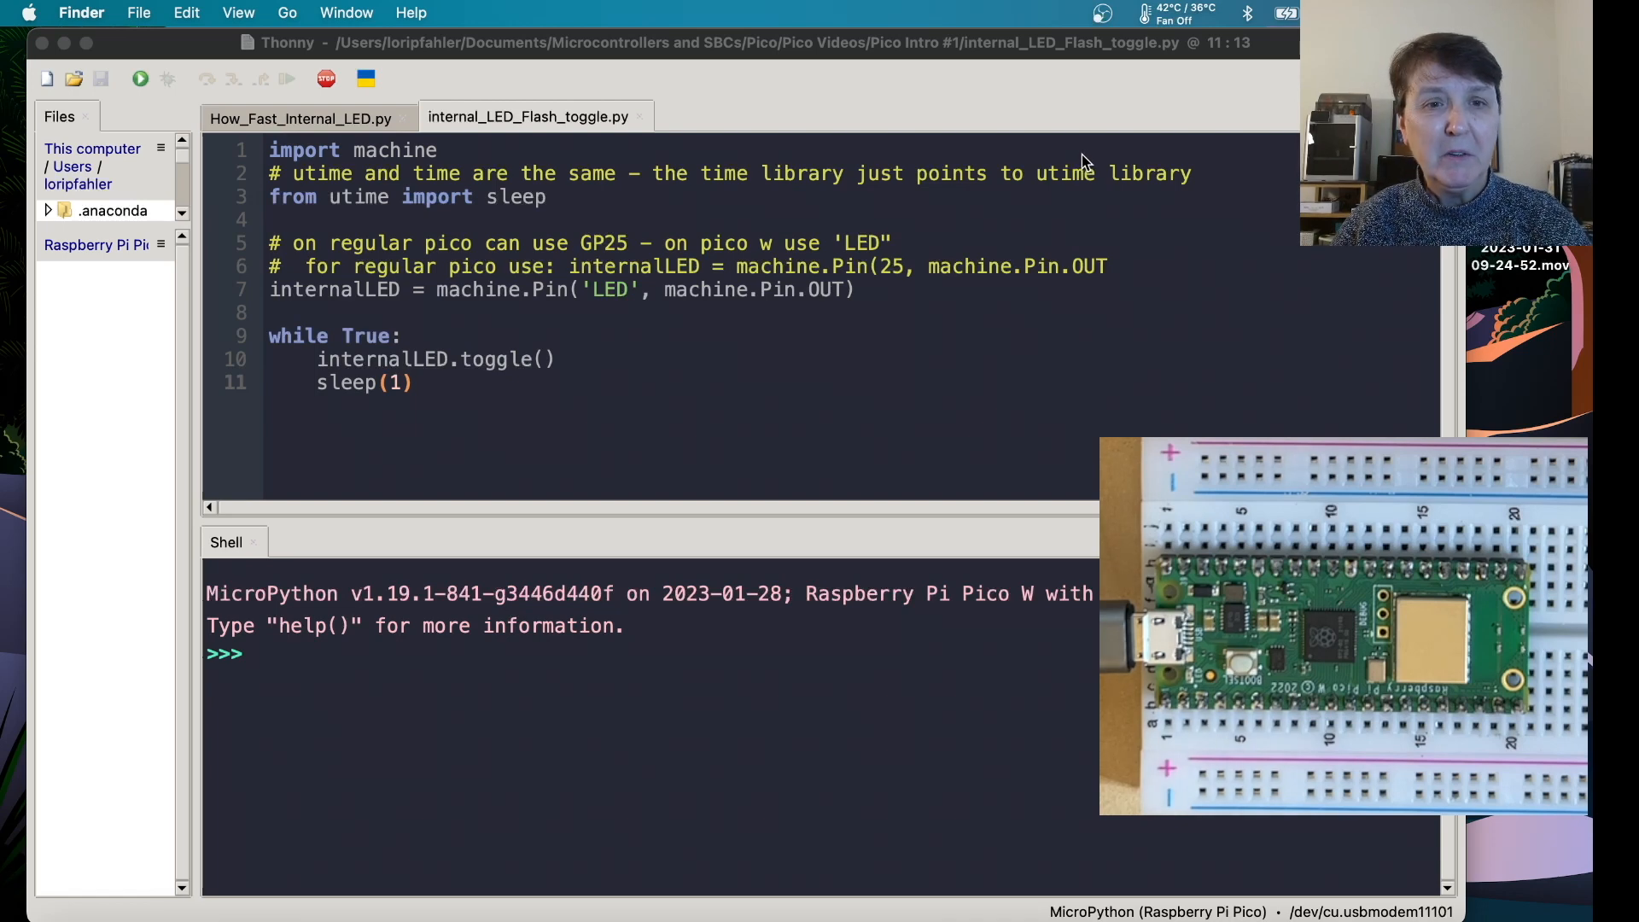
mouse_move(669, 332)
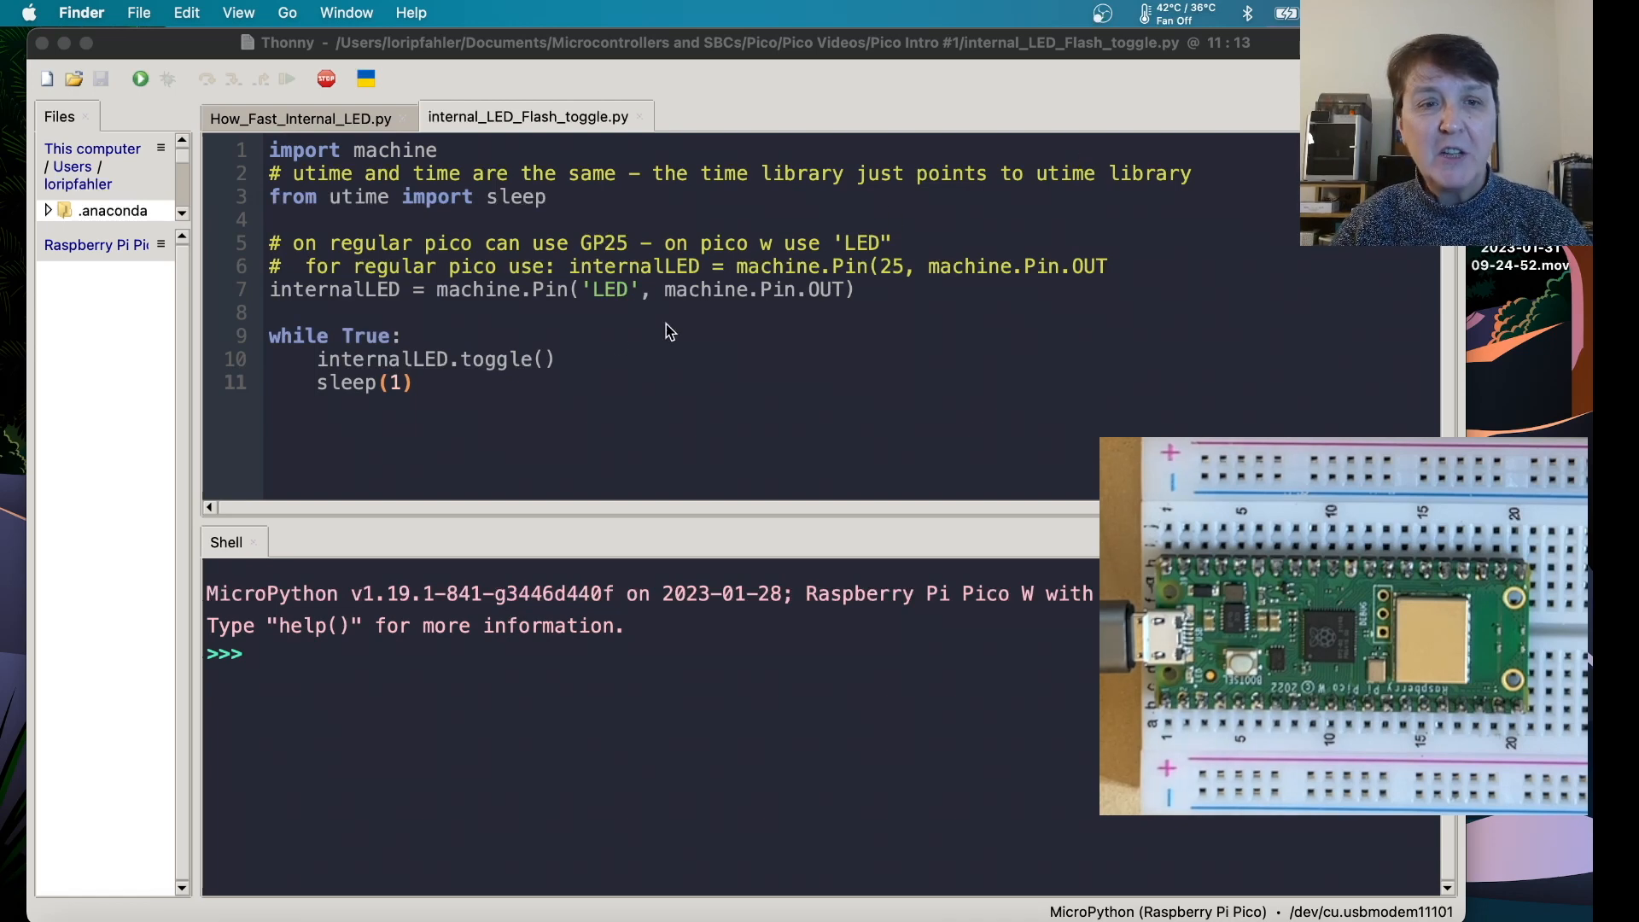
mouse_move(526, 406)
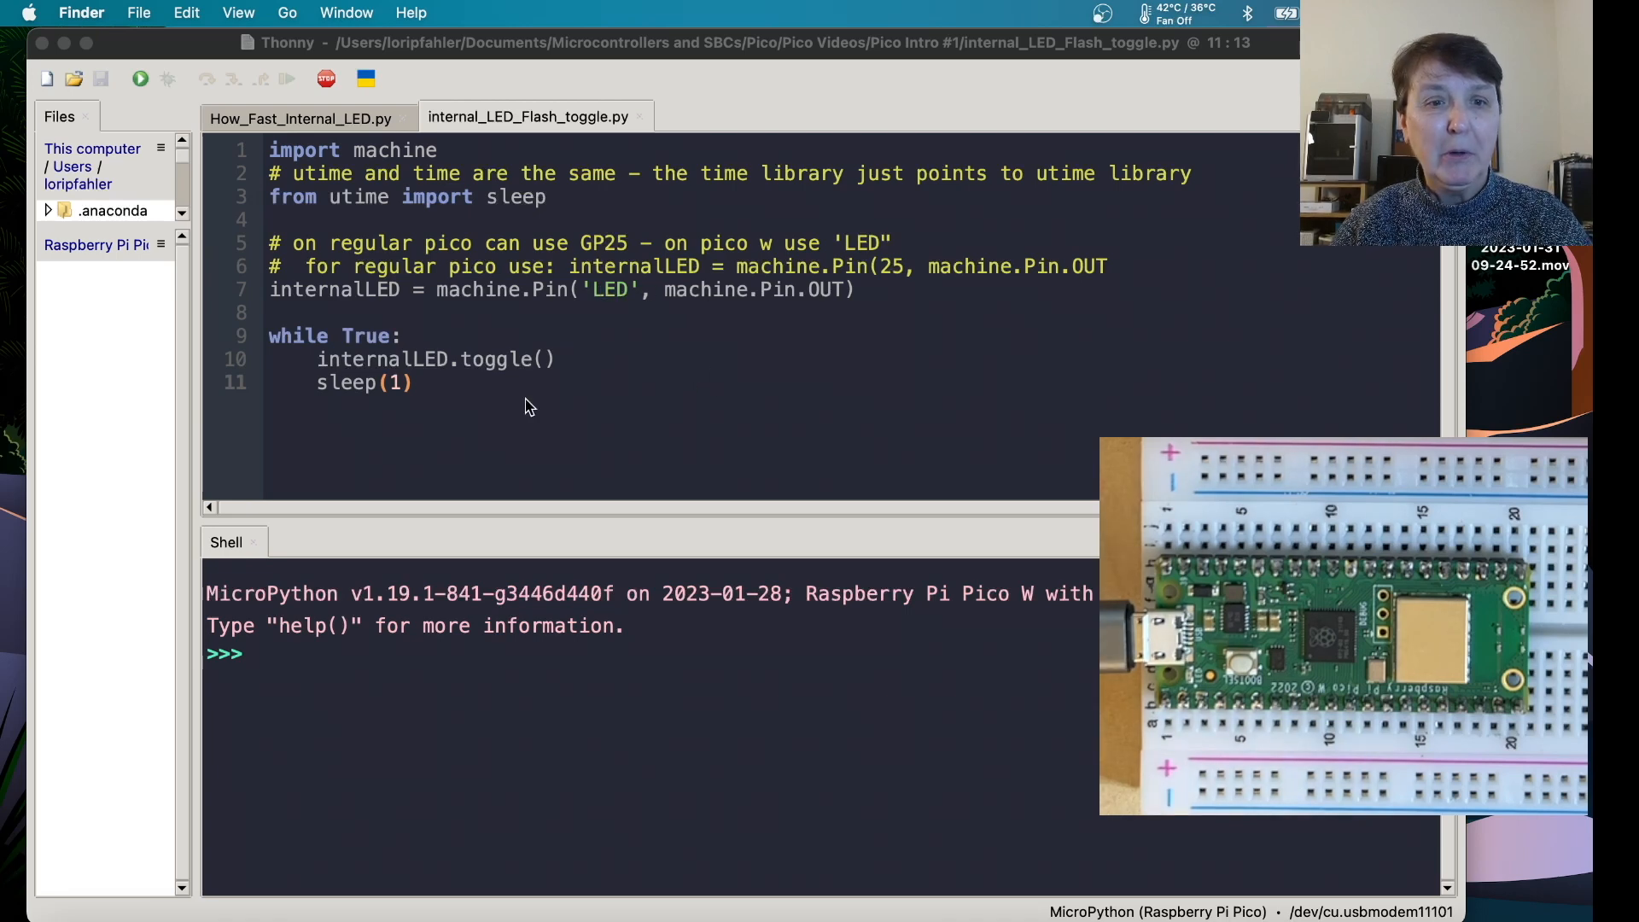
mouse_move(398, 405)
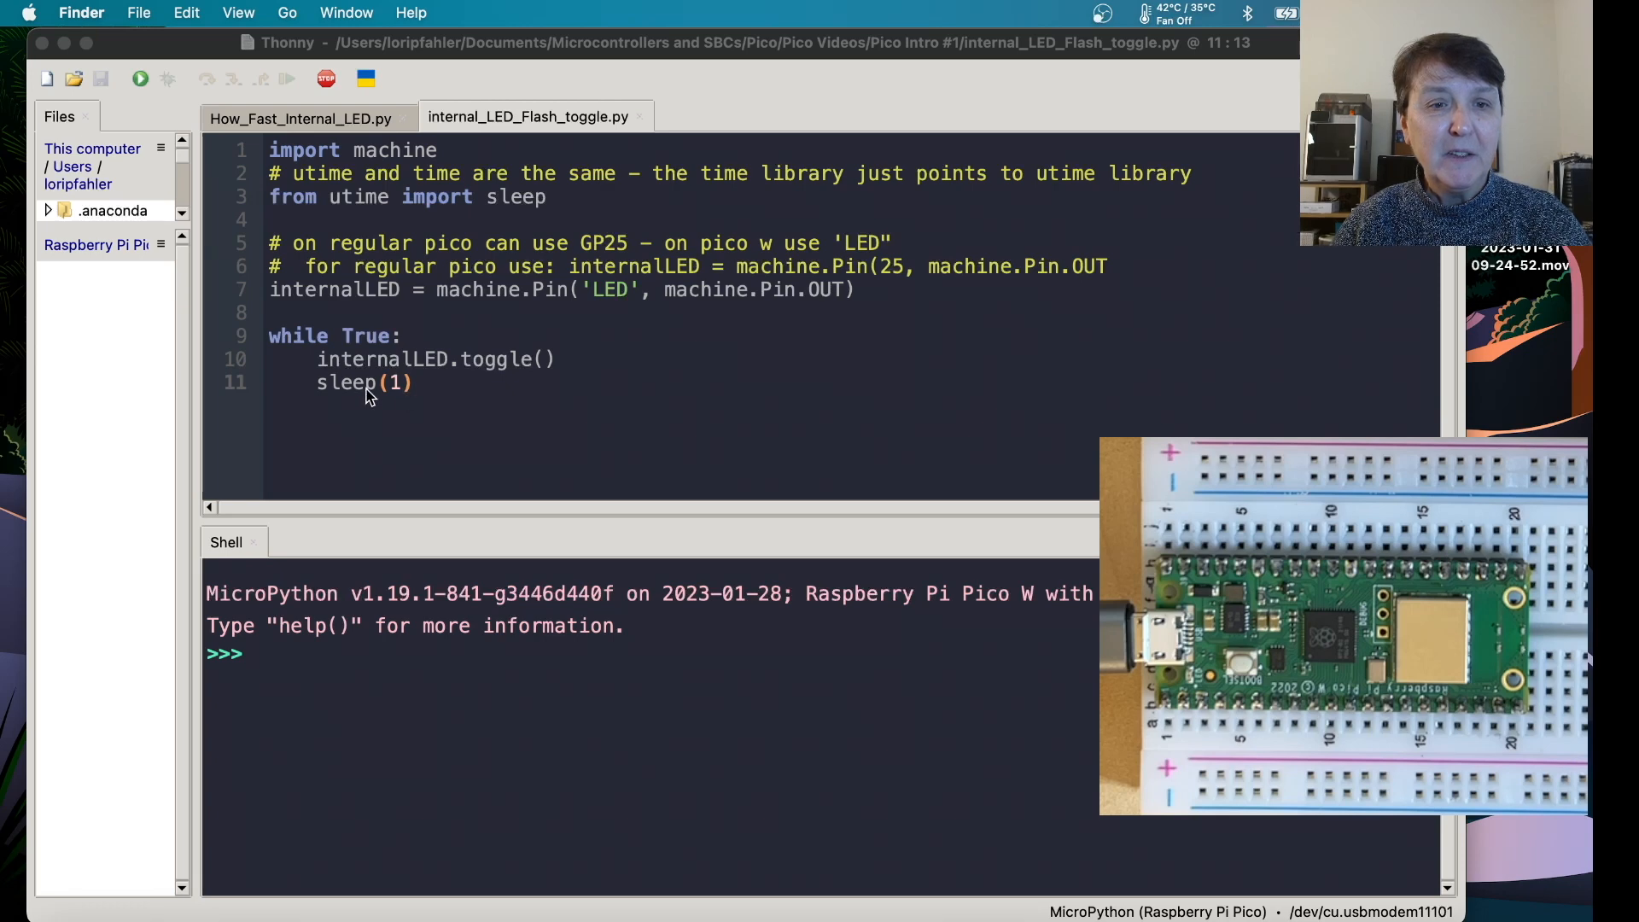
mouse_move(417, 405)
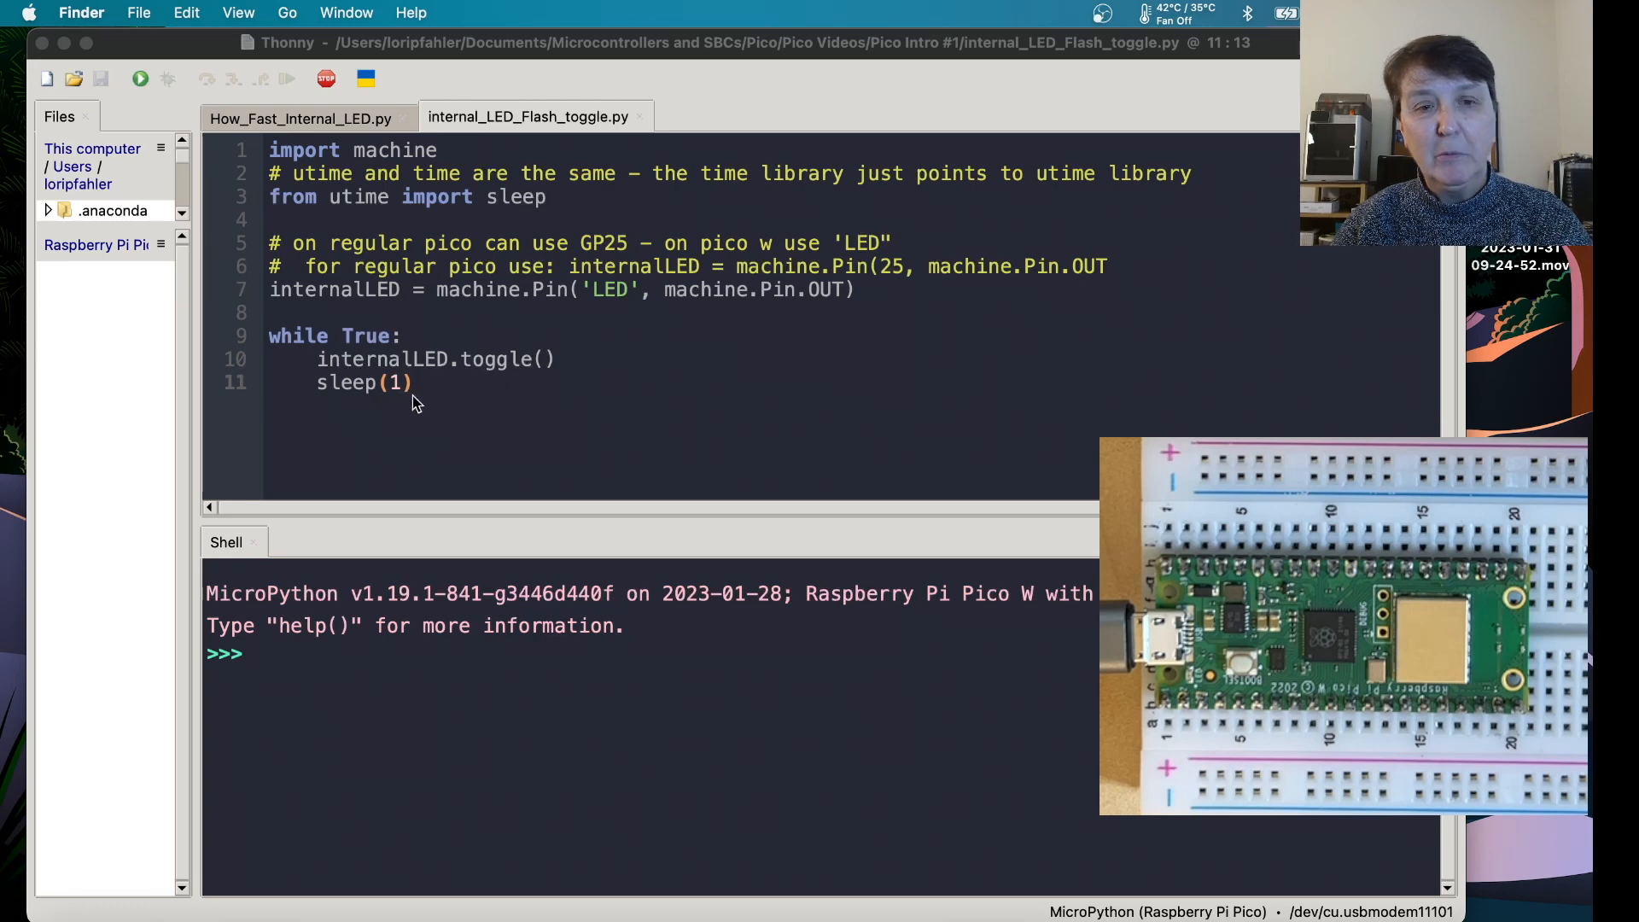
mouse_move(401, 397)
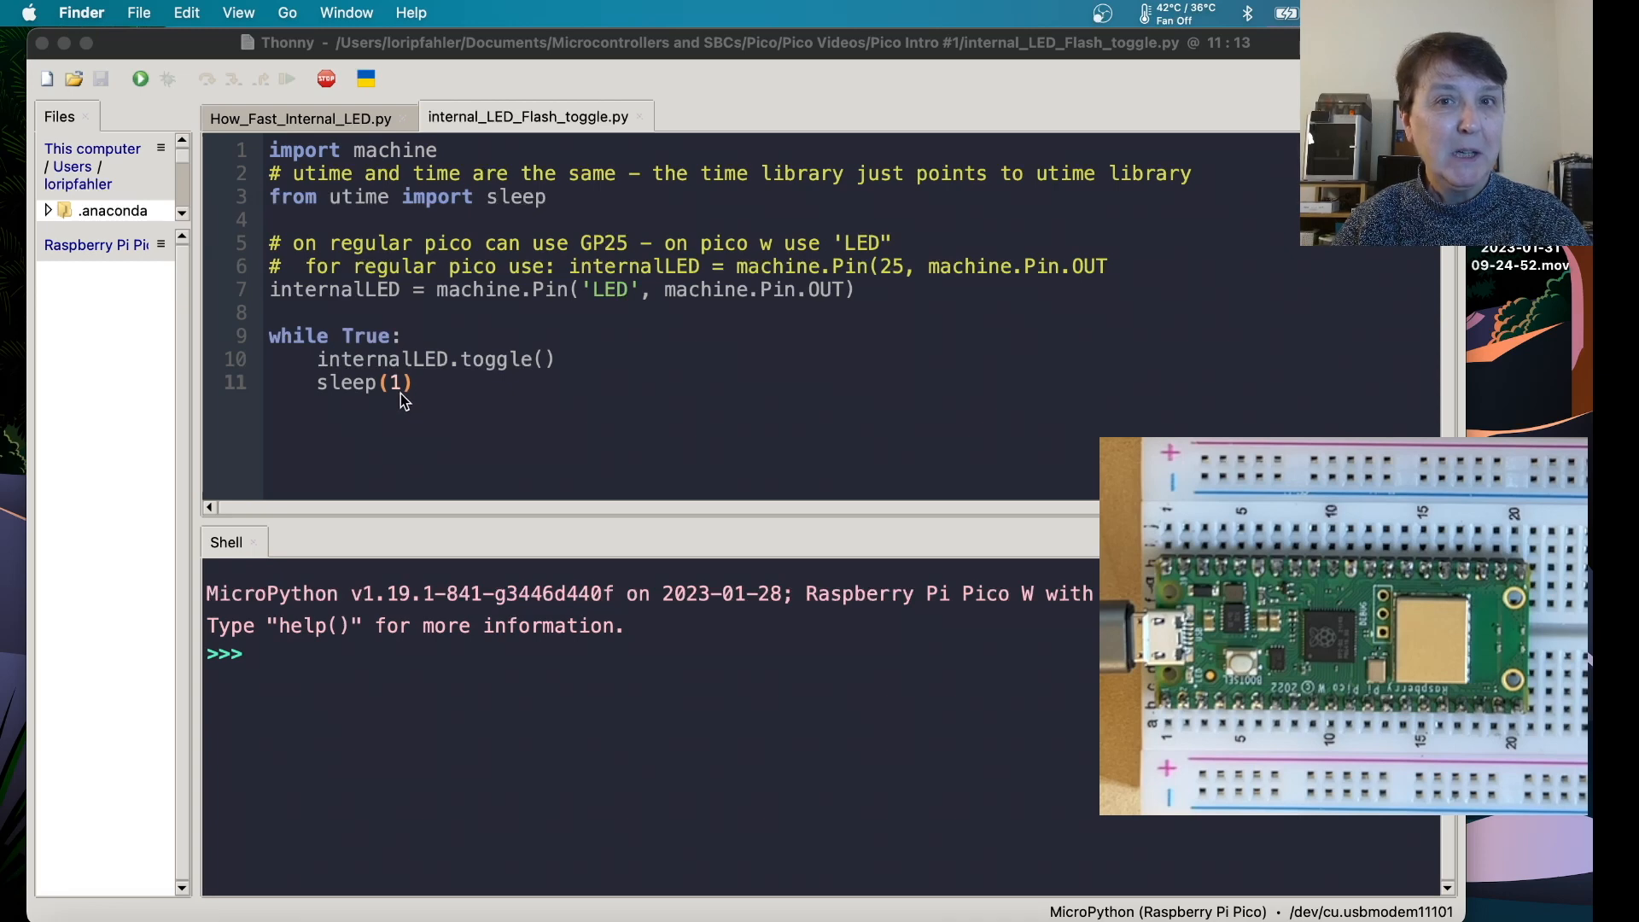
mouse_move(423, 405)
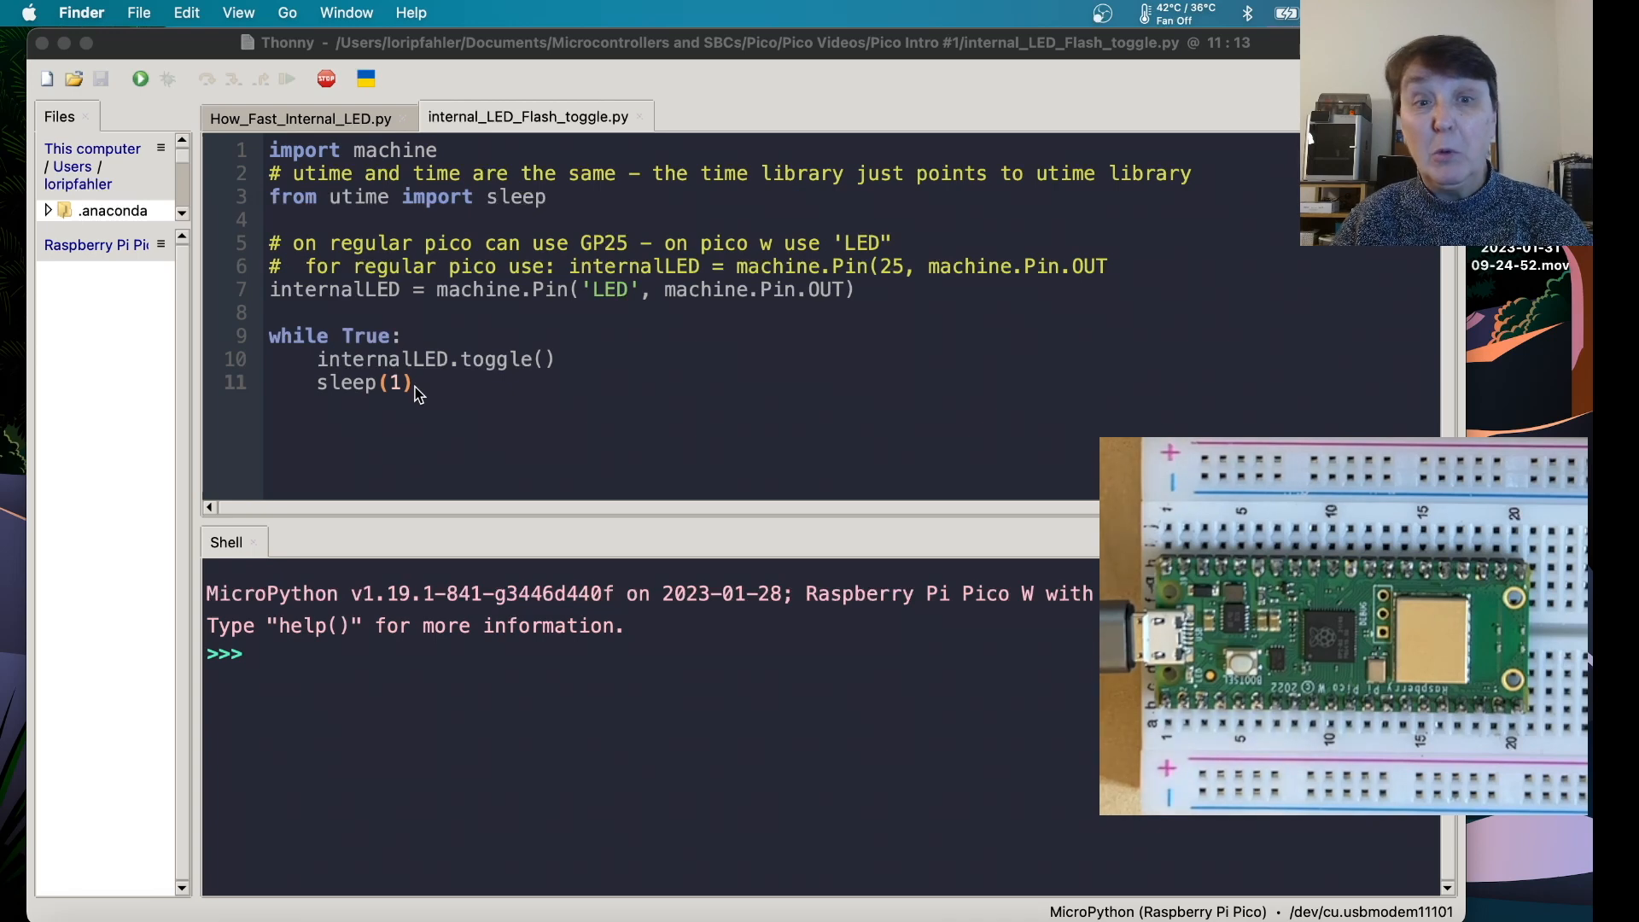
- Review the while loop, then run How_Fast_Internal_LED.py so the shell prints 'Can you see this speed? 1.0 seconds'
left_click(300, 118)
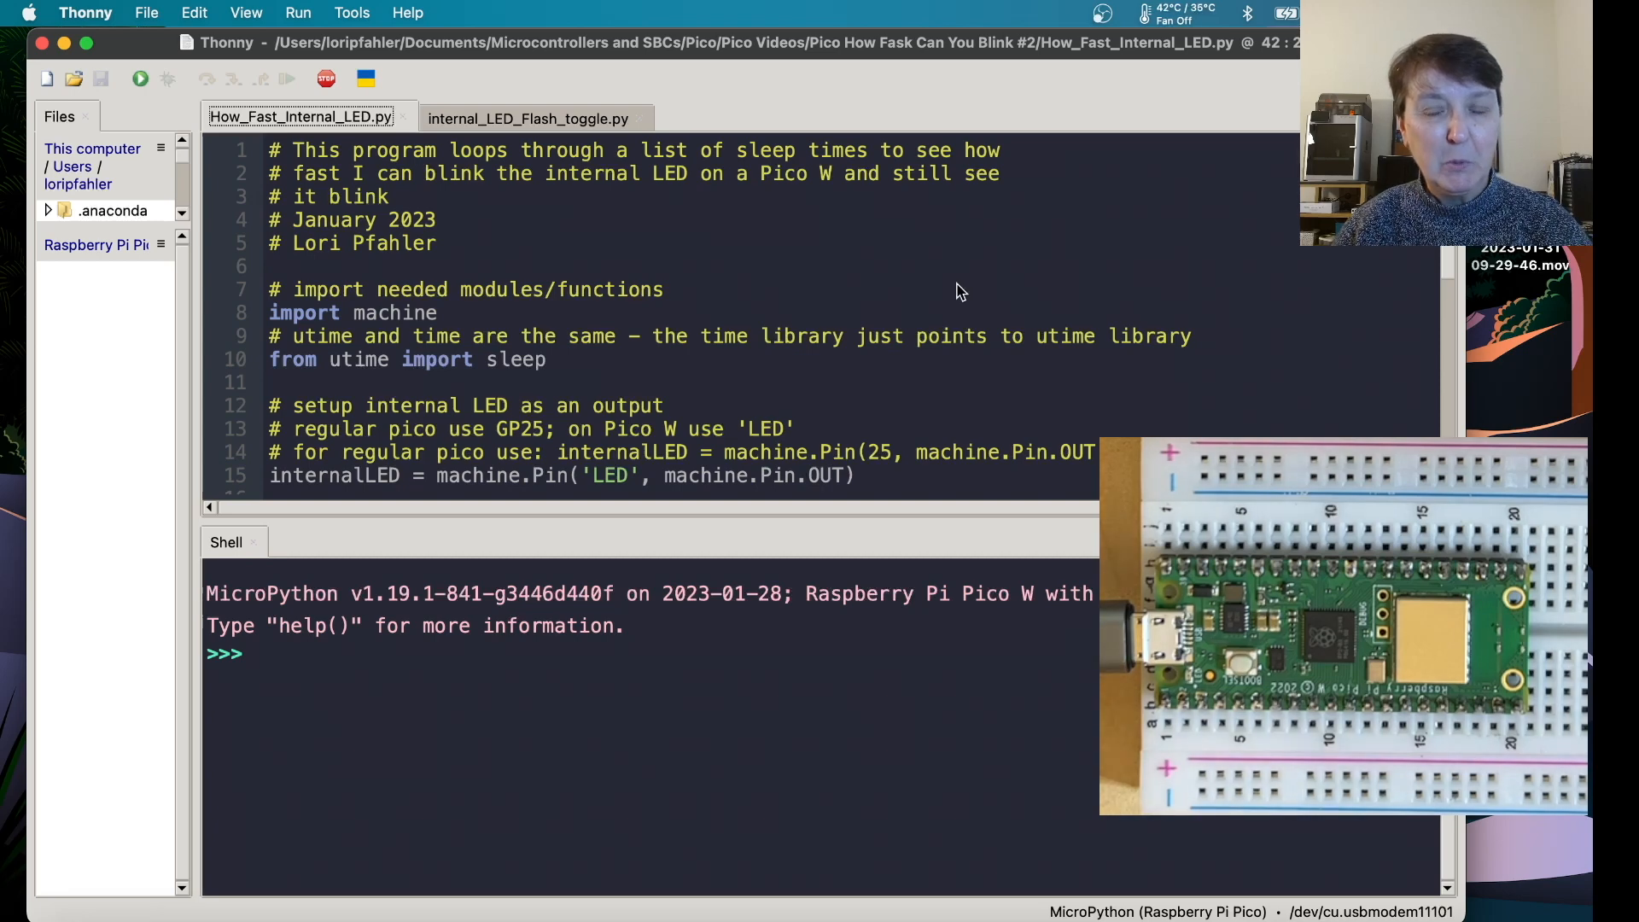
mouse_move(516, 376)
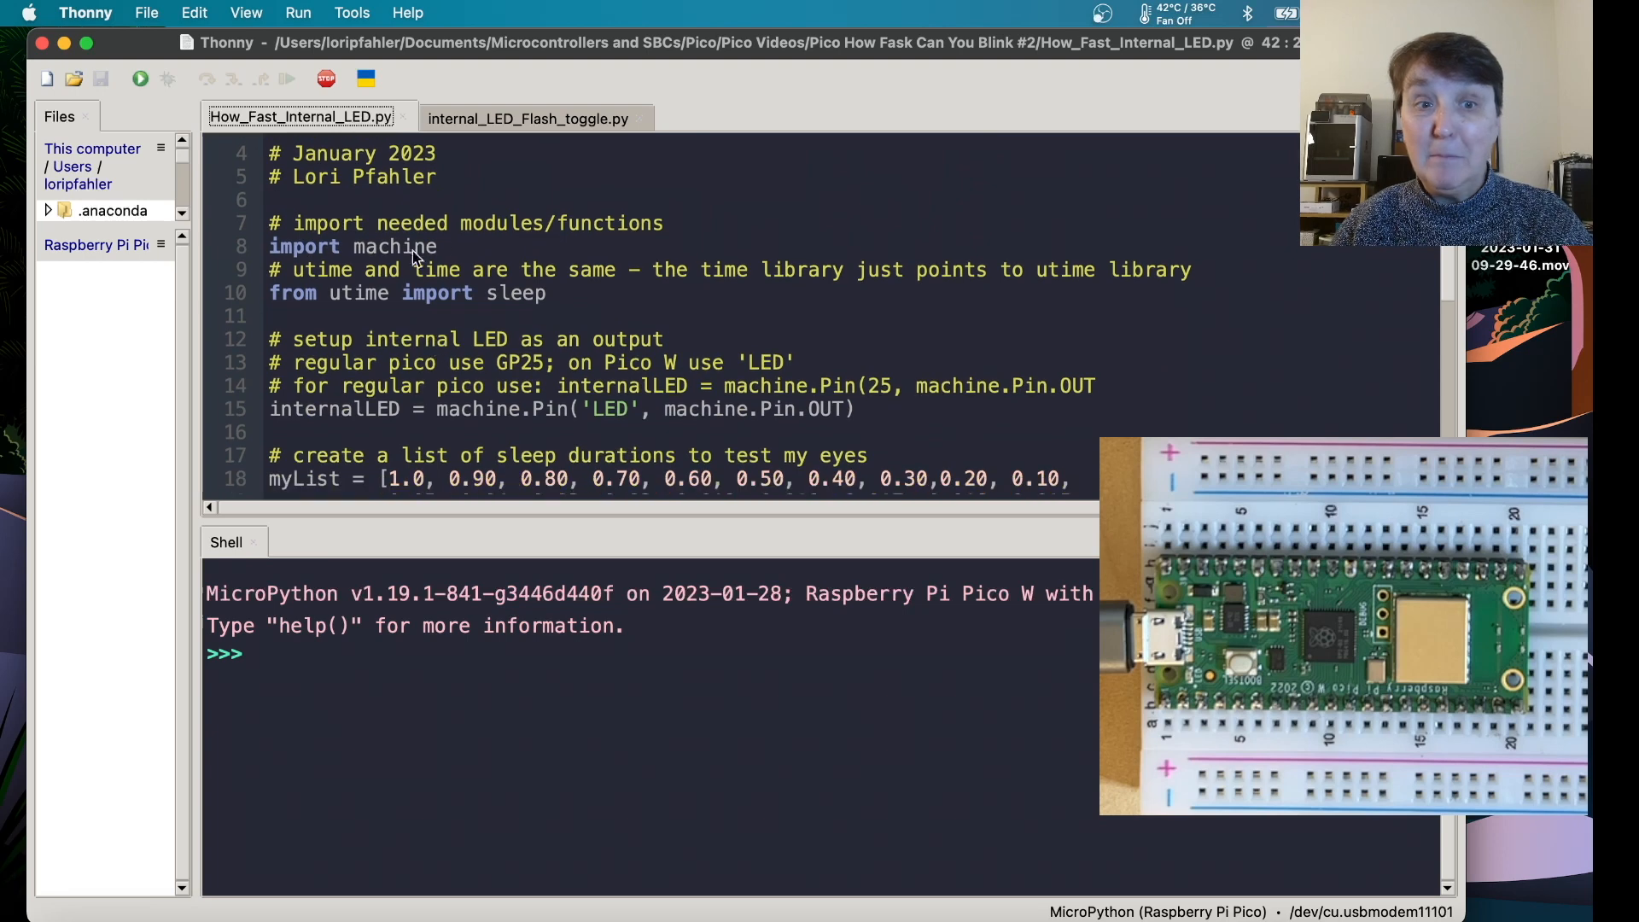
scroll("down", 3)
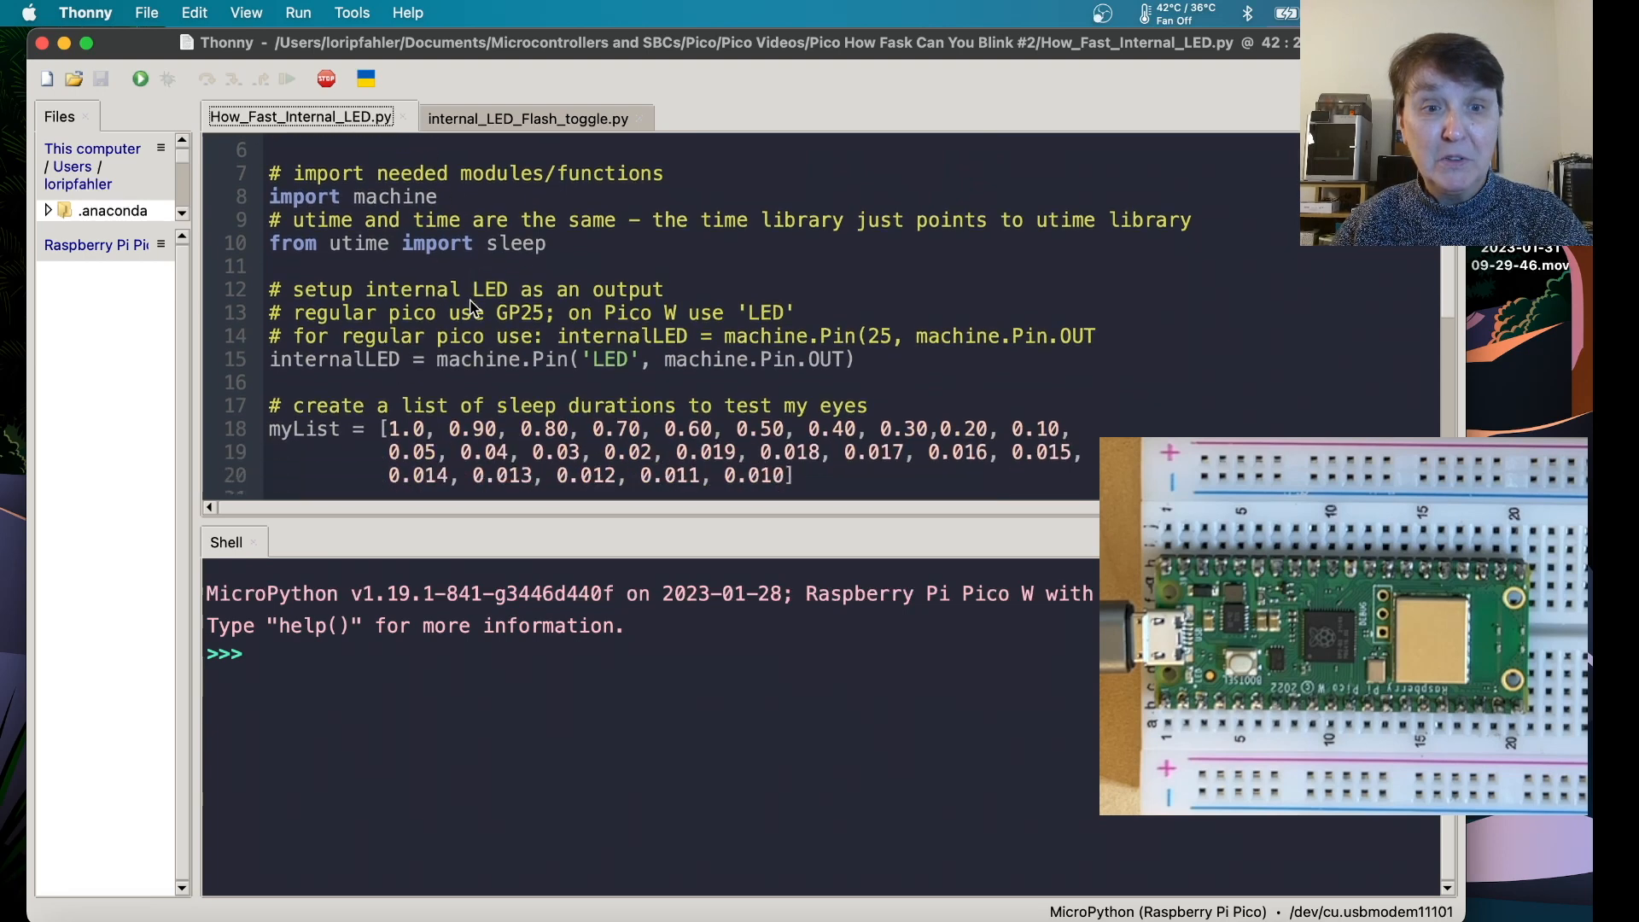
scroll("down", 3)
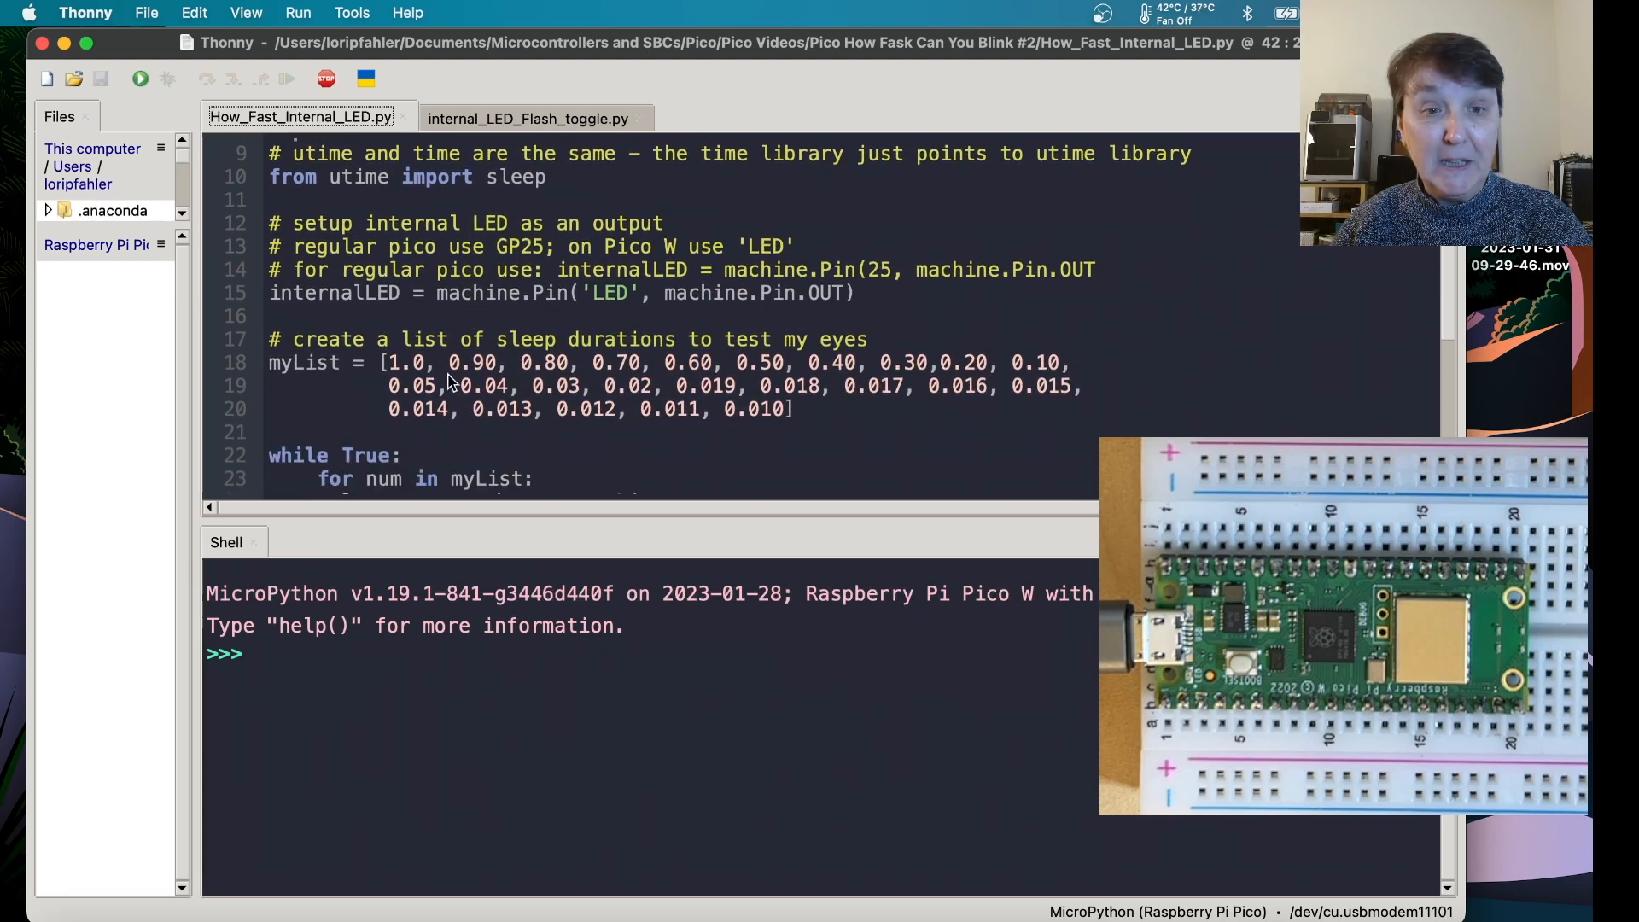
mouse_move(340, 398)
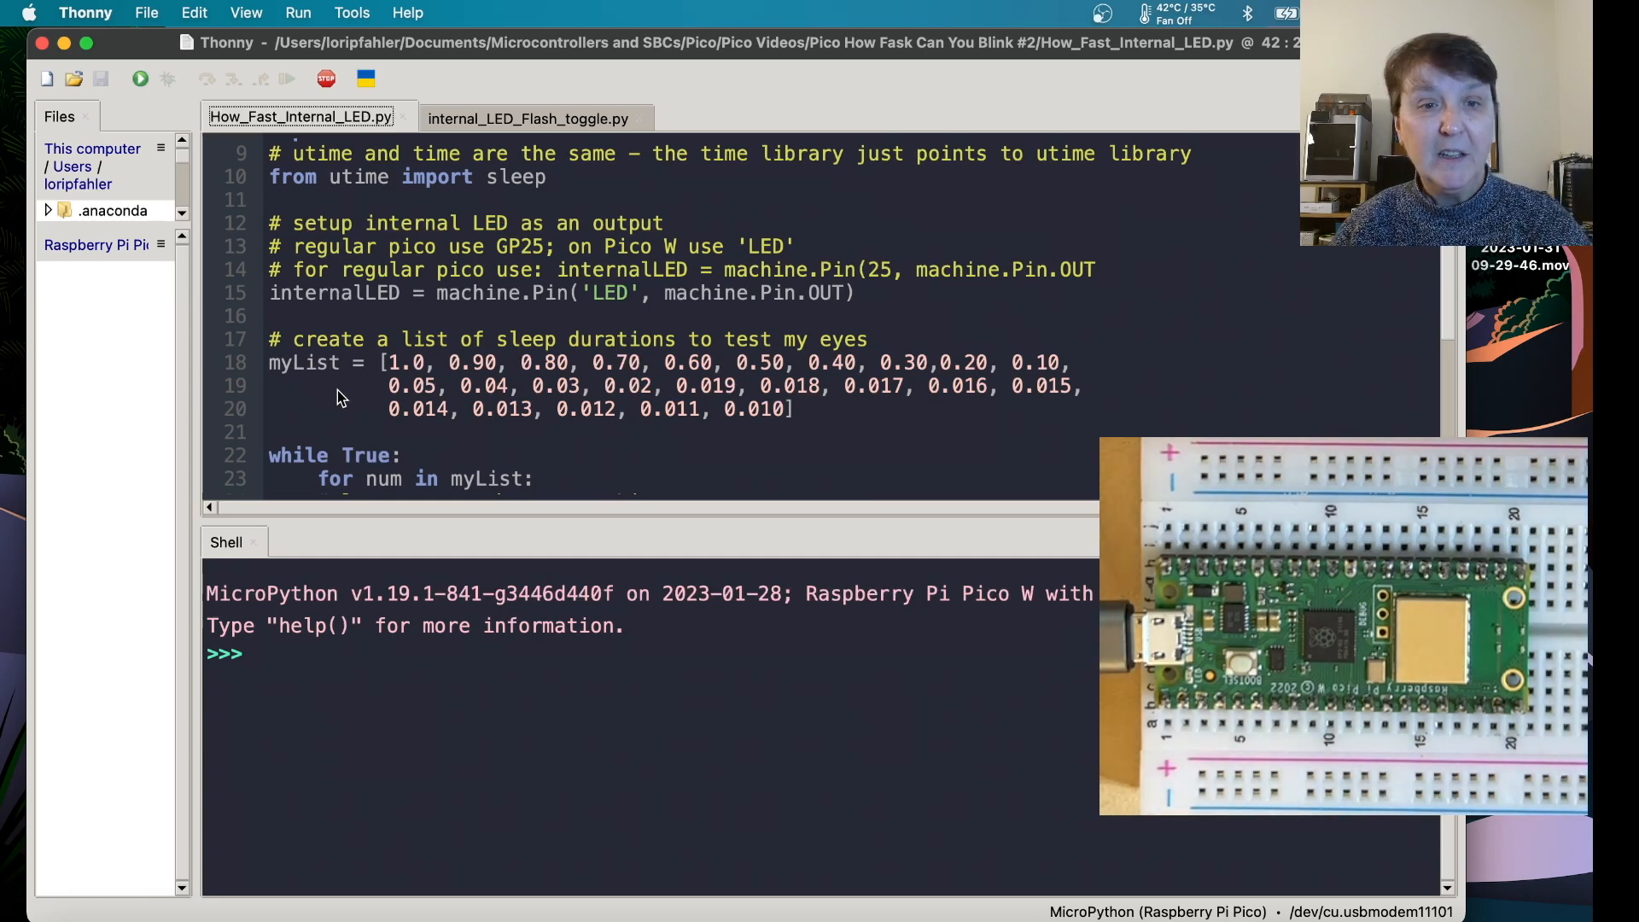
mouse_move(758, 436)
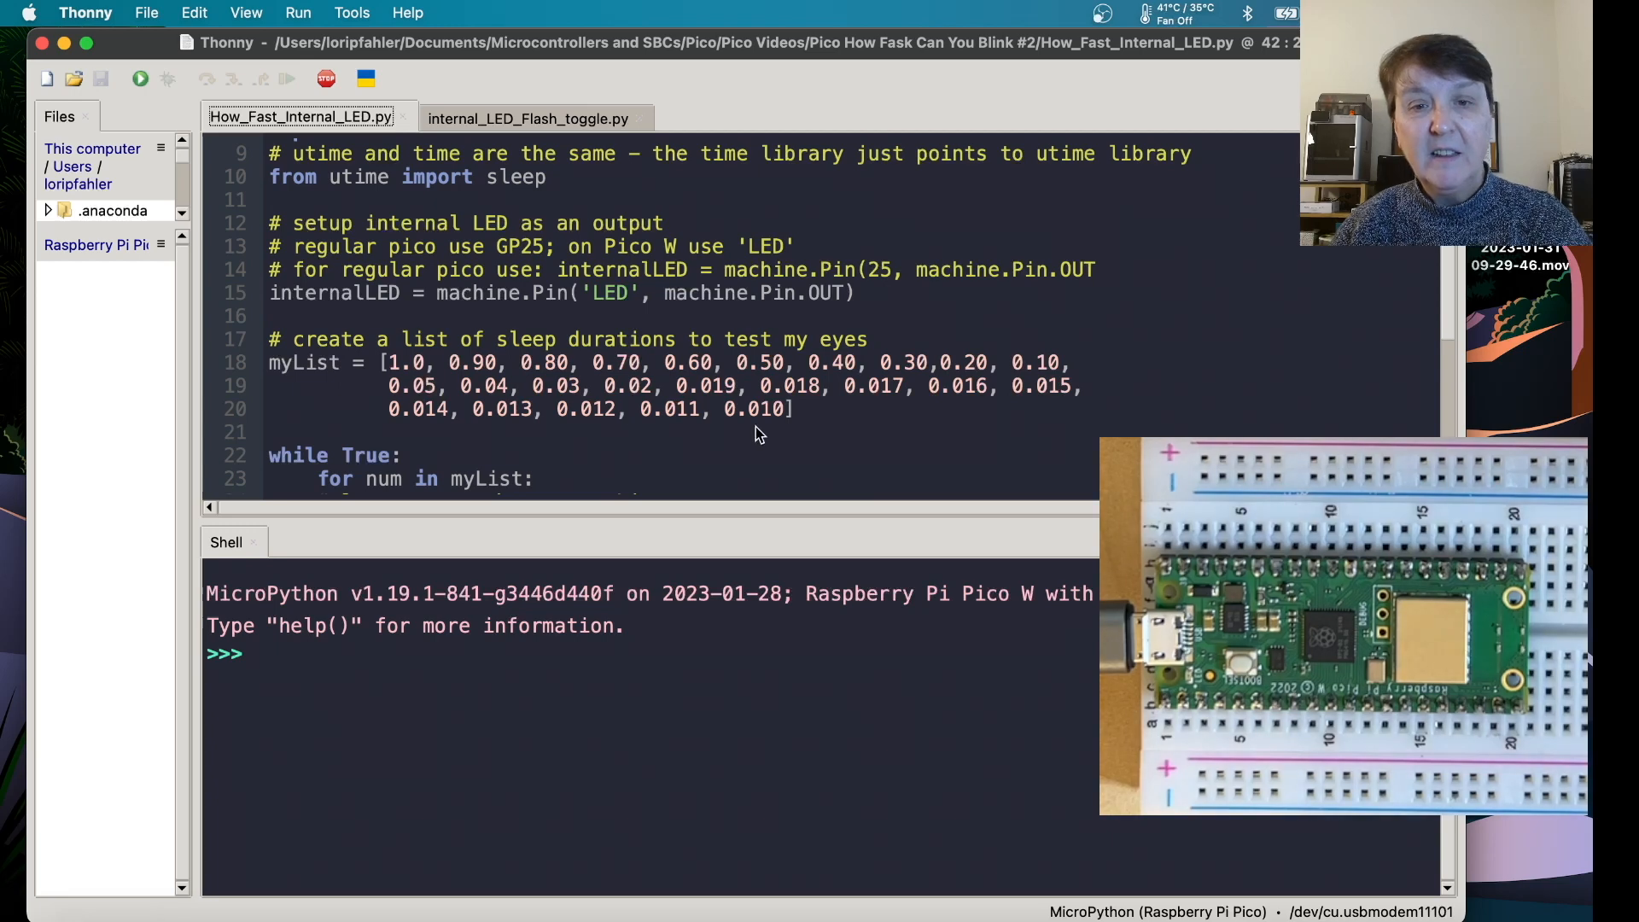
mouse_move(670, 370)
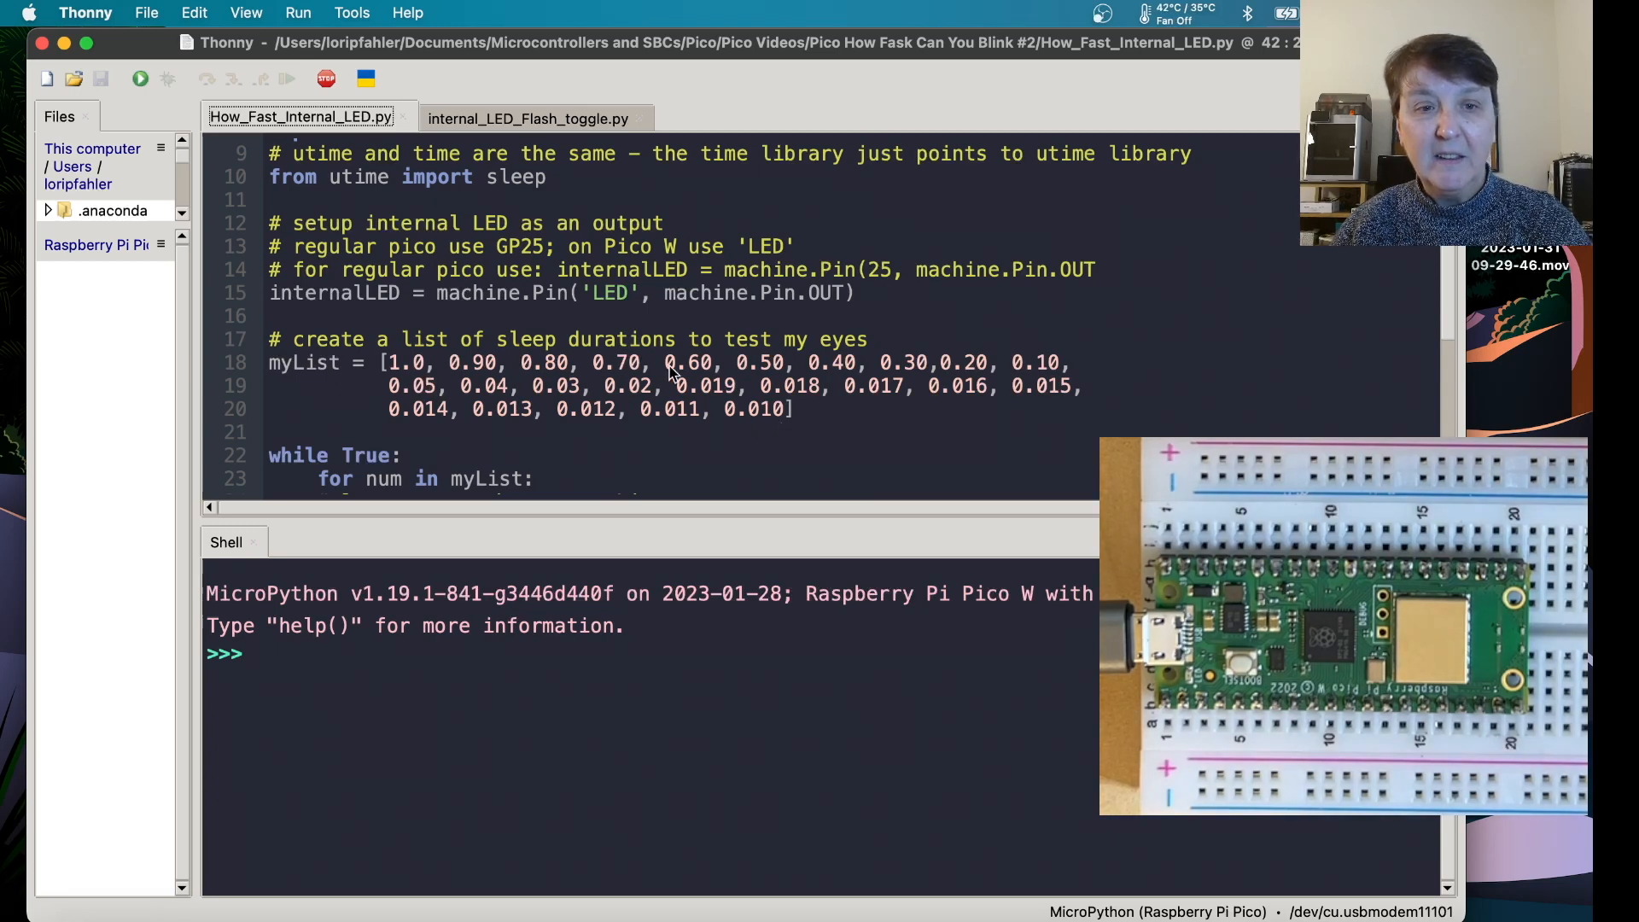
mouse_move(643, 441)
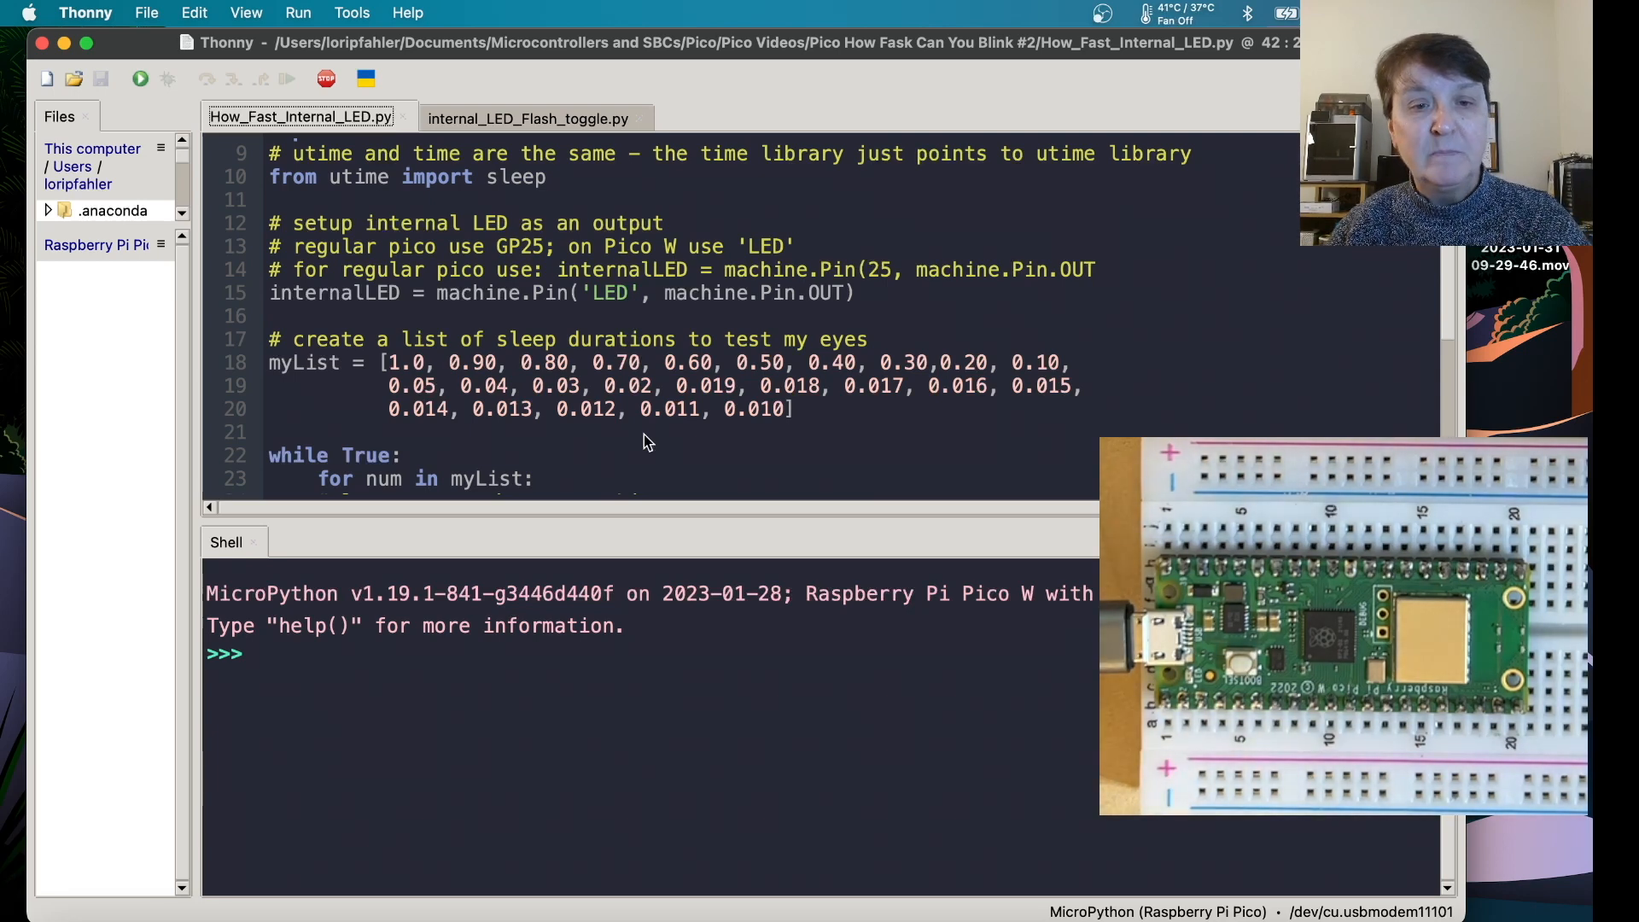
scroll("down", 3)
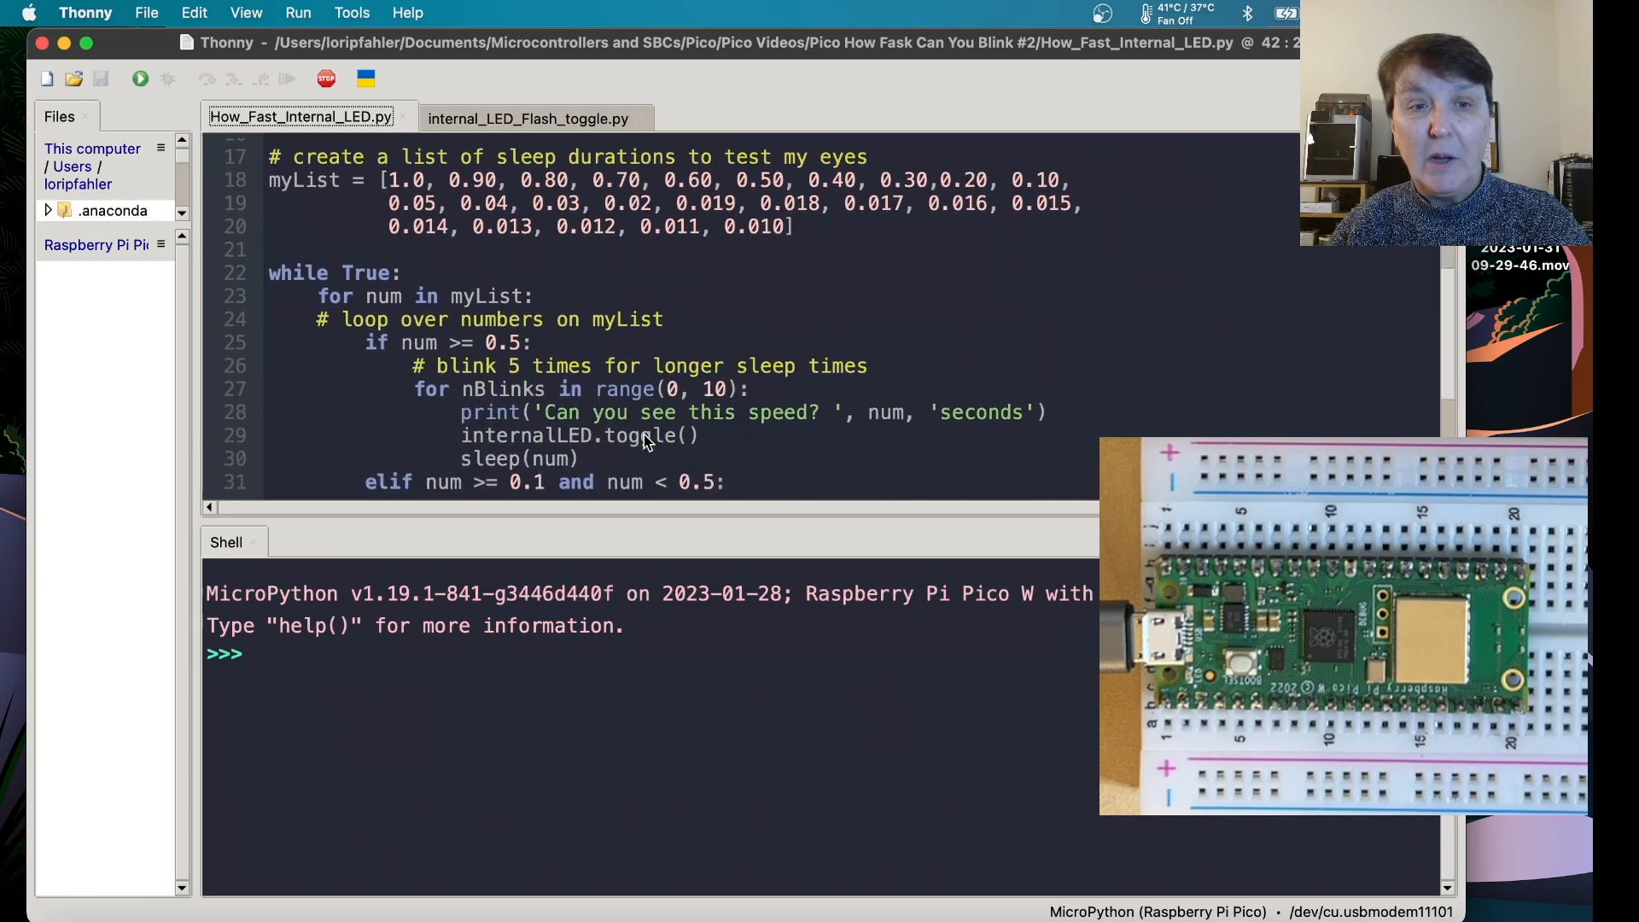
scroll("down", 3)
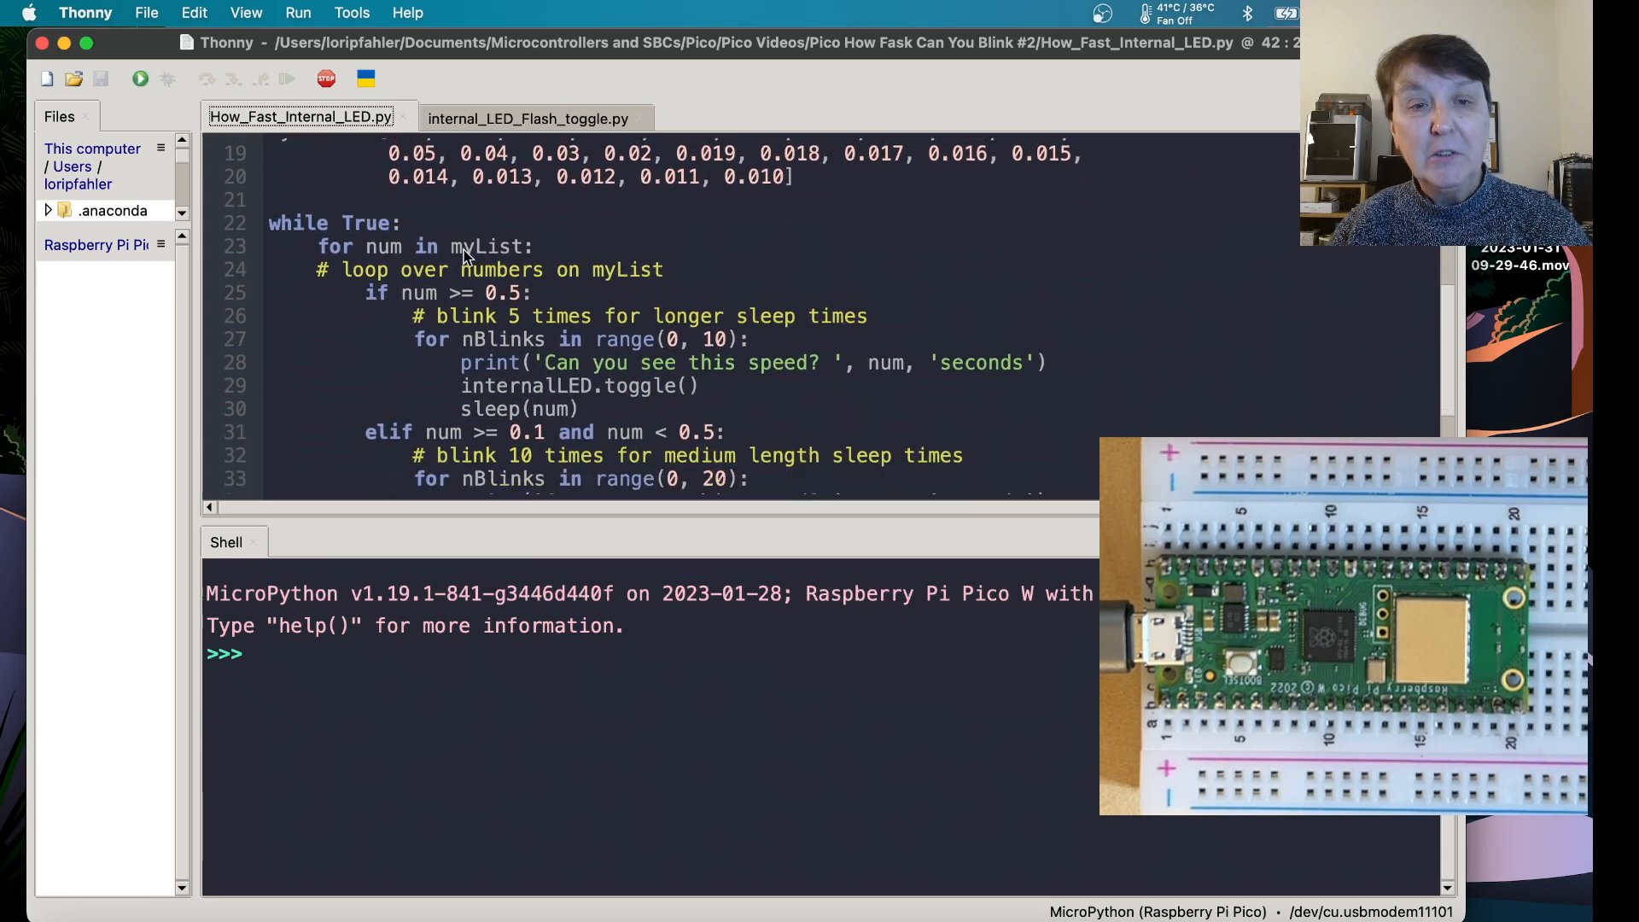
mouse_move(394, 263)
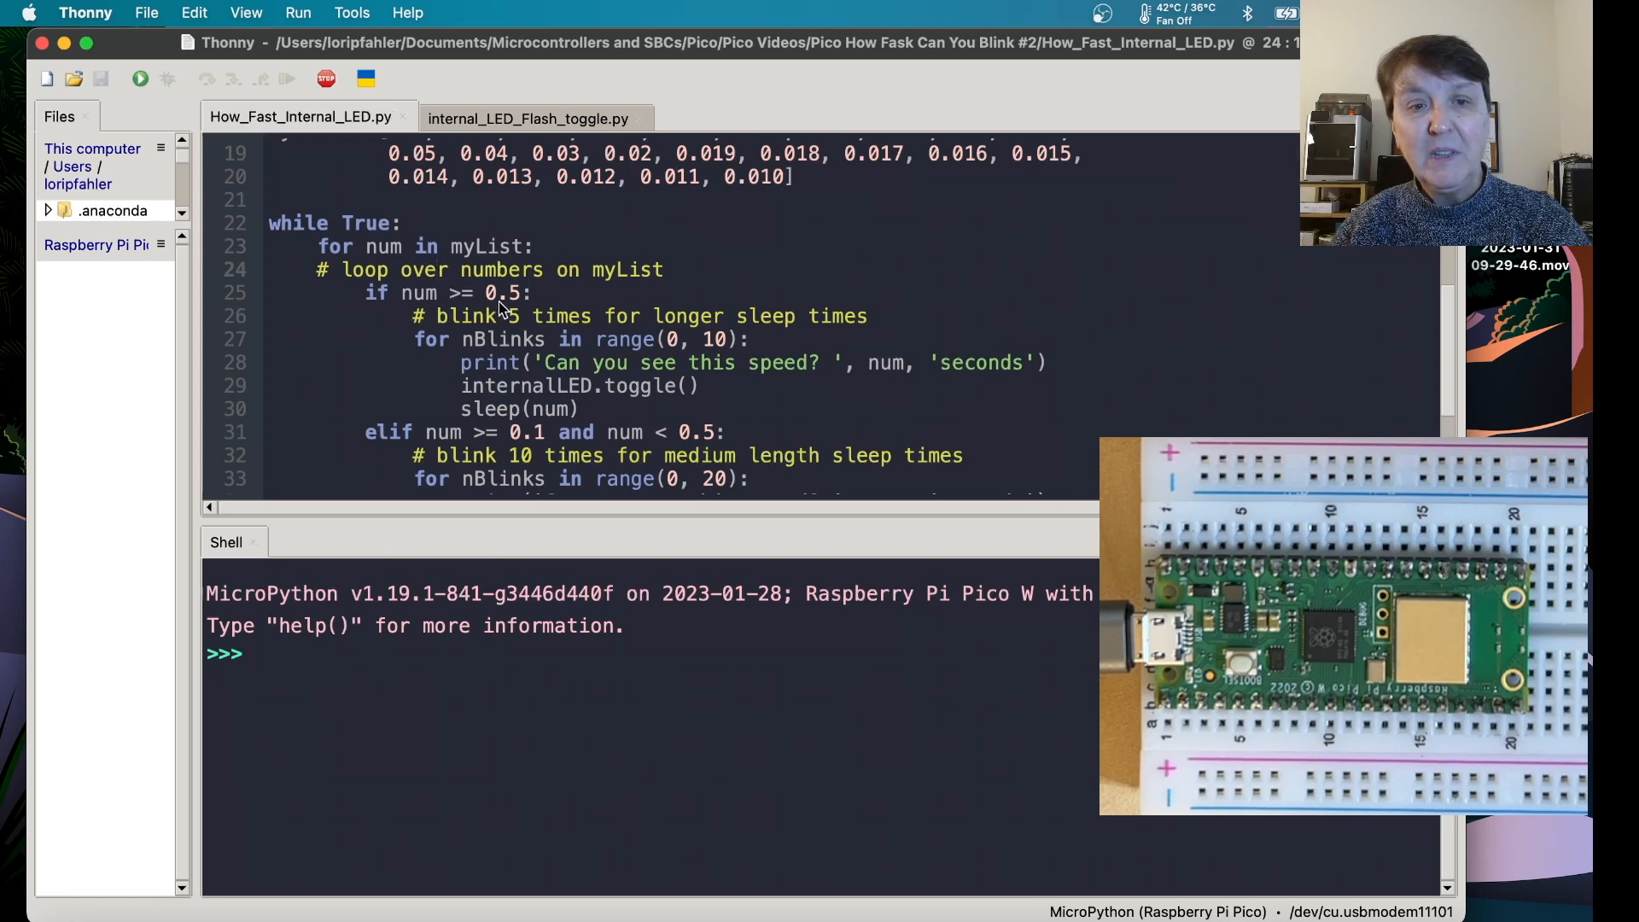
mouse_move(523, 340)
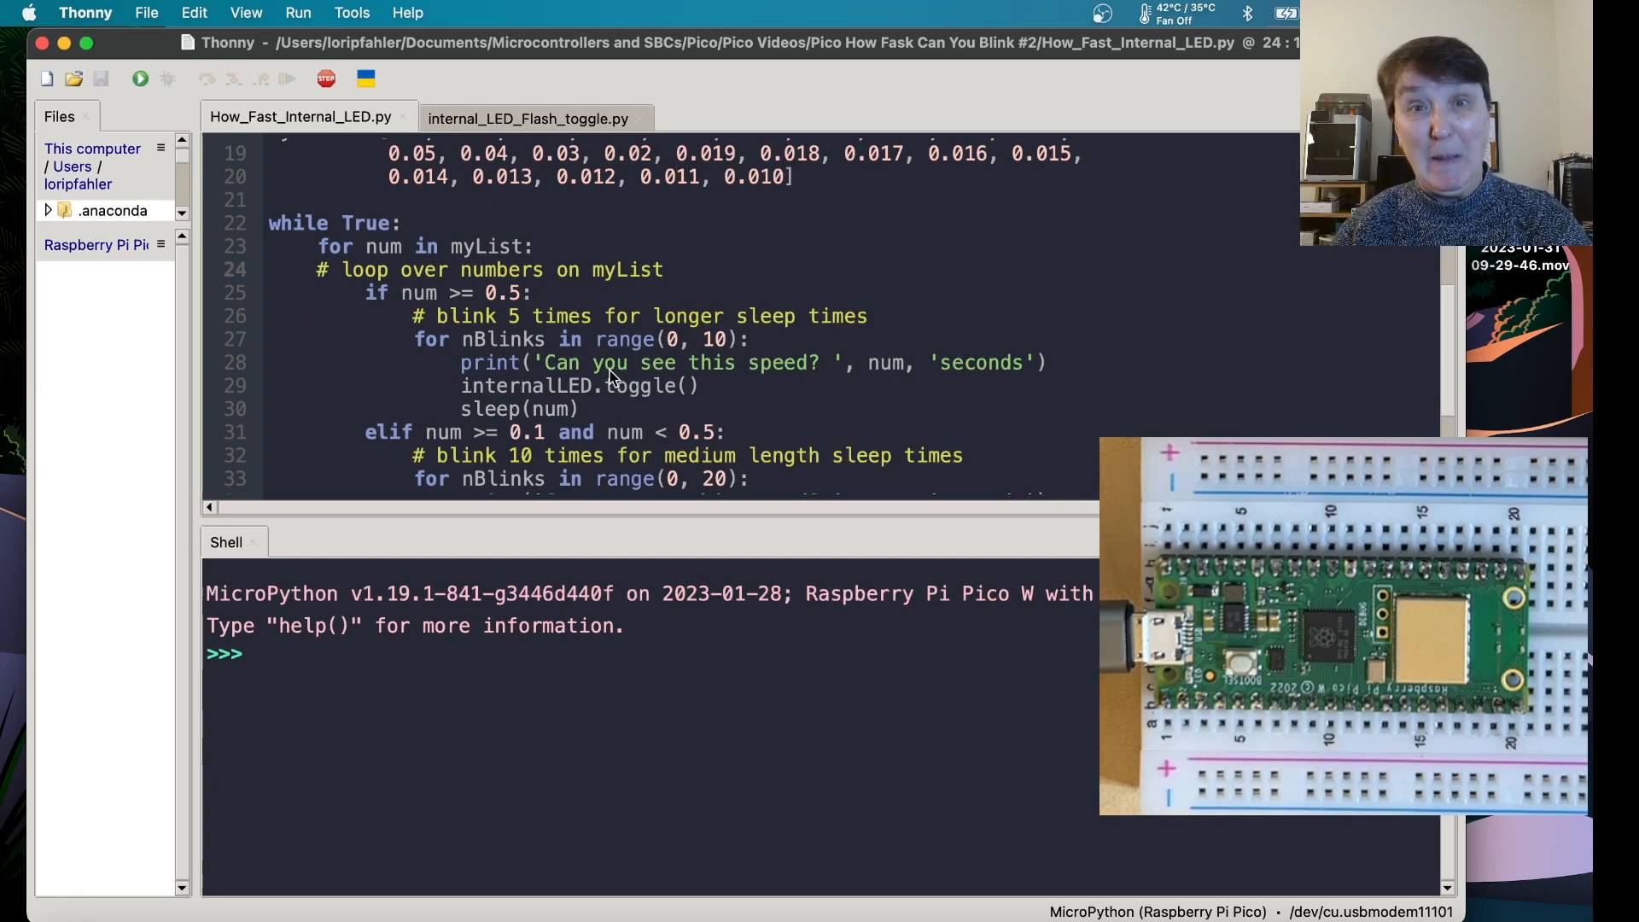
scroll("down", 3)
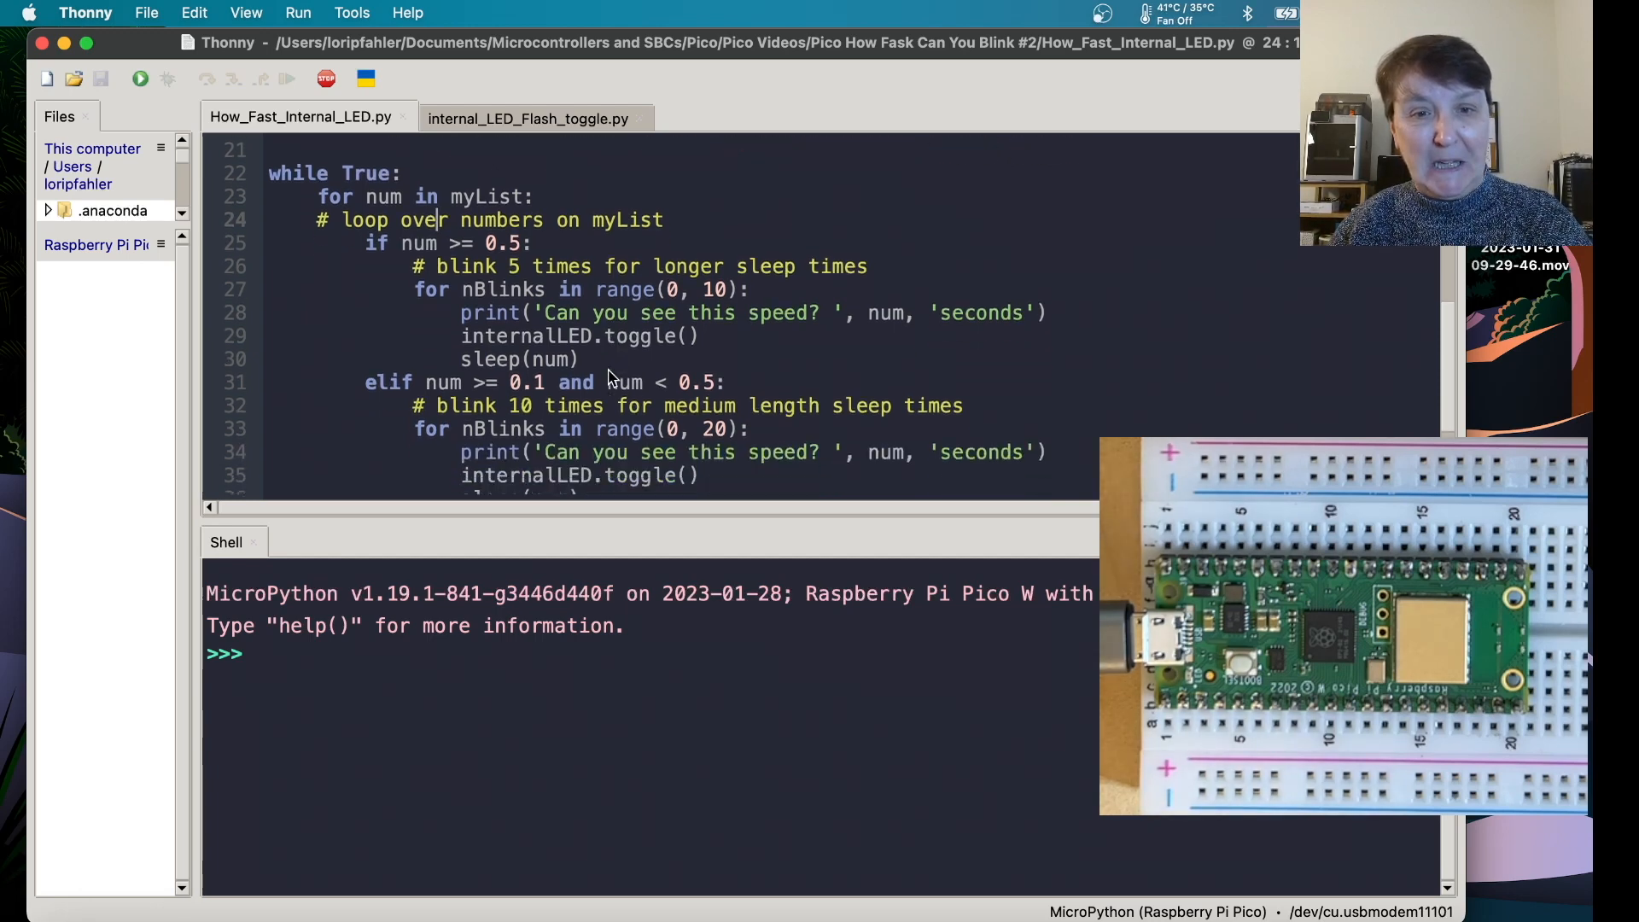
scroll("down", 3)
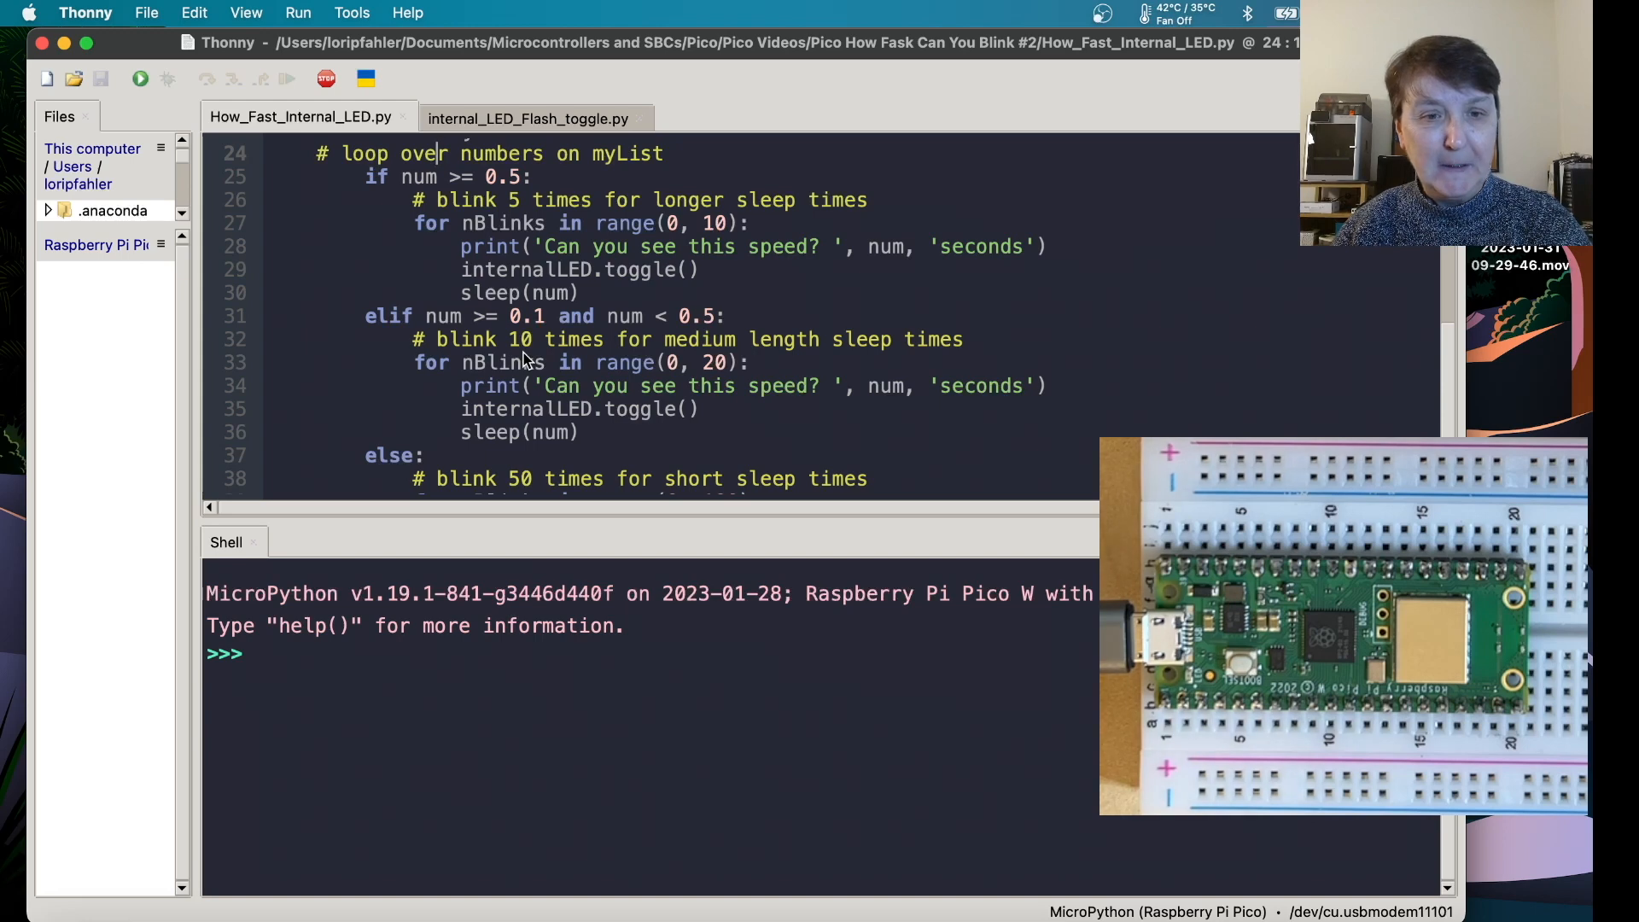
scroll("down", 3)
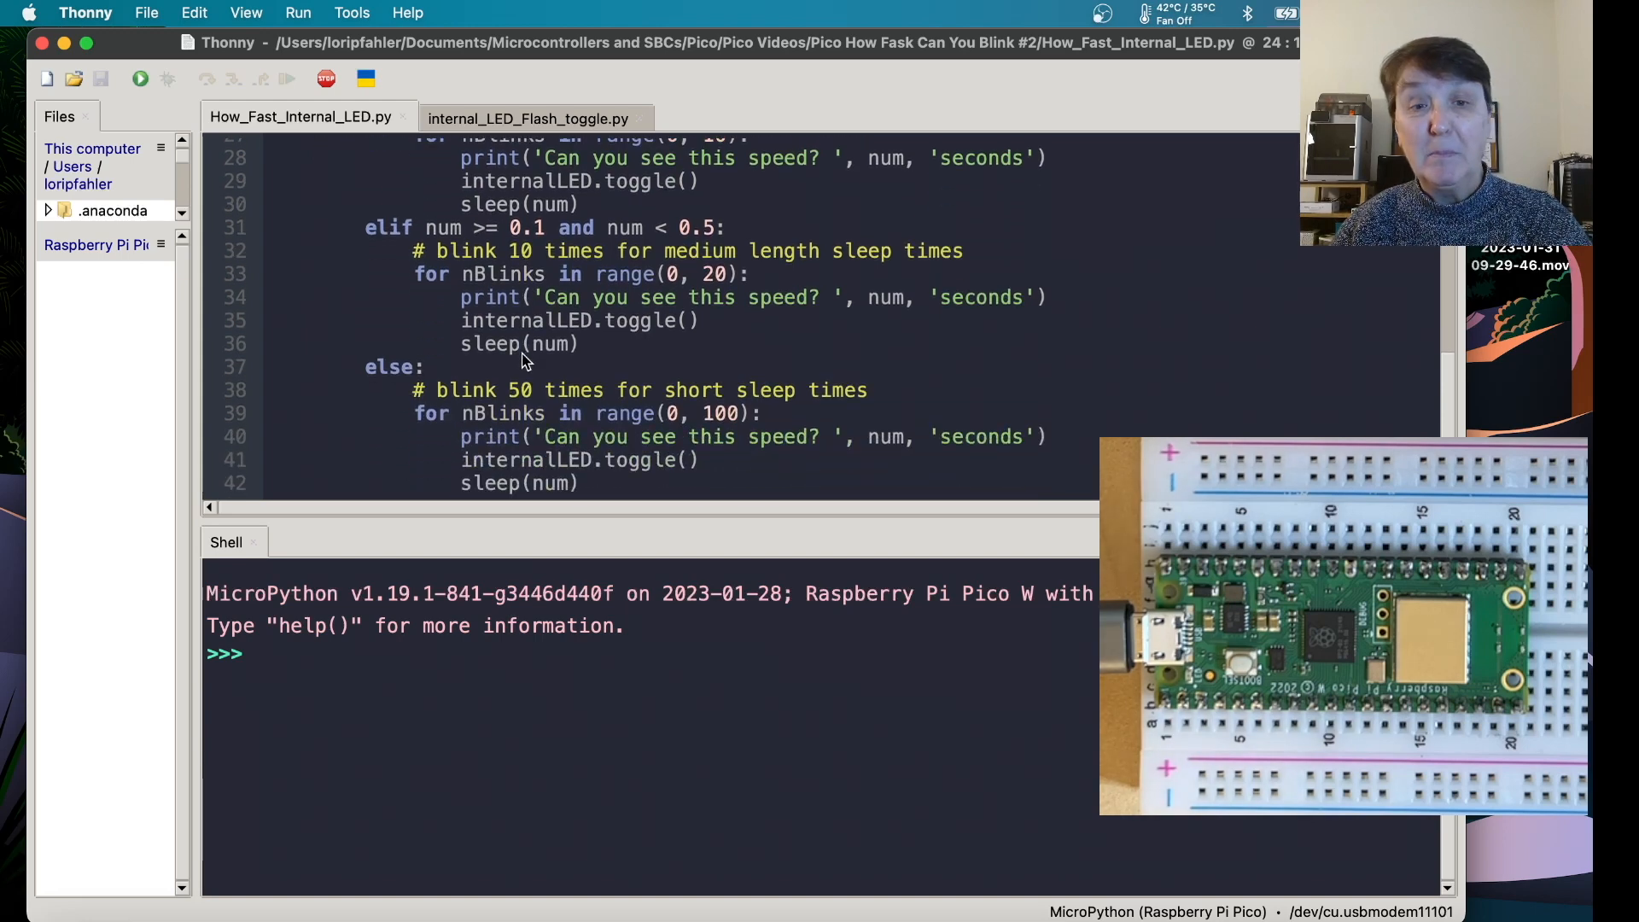
mouse_move(574, 422)
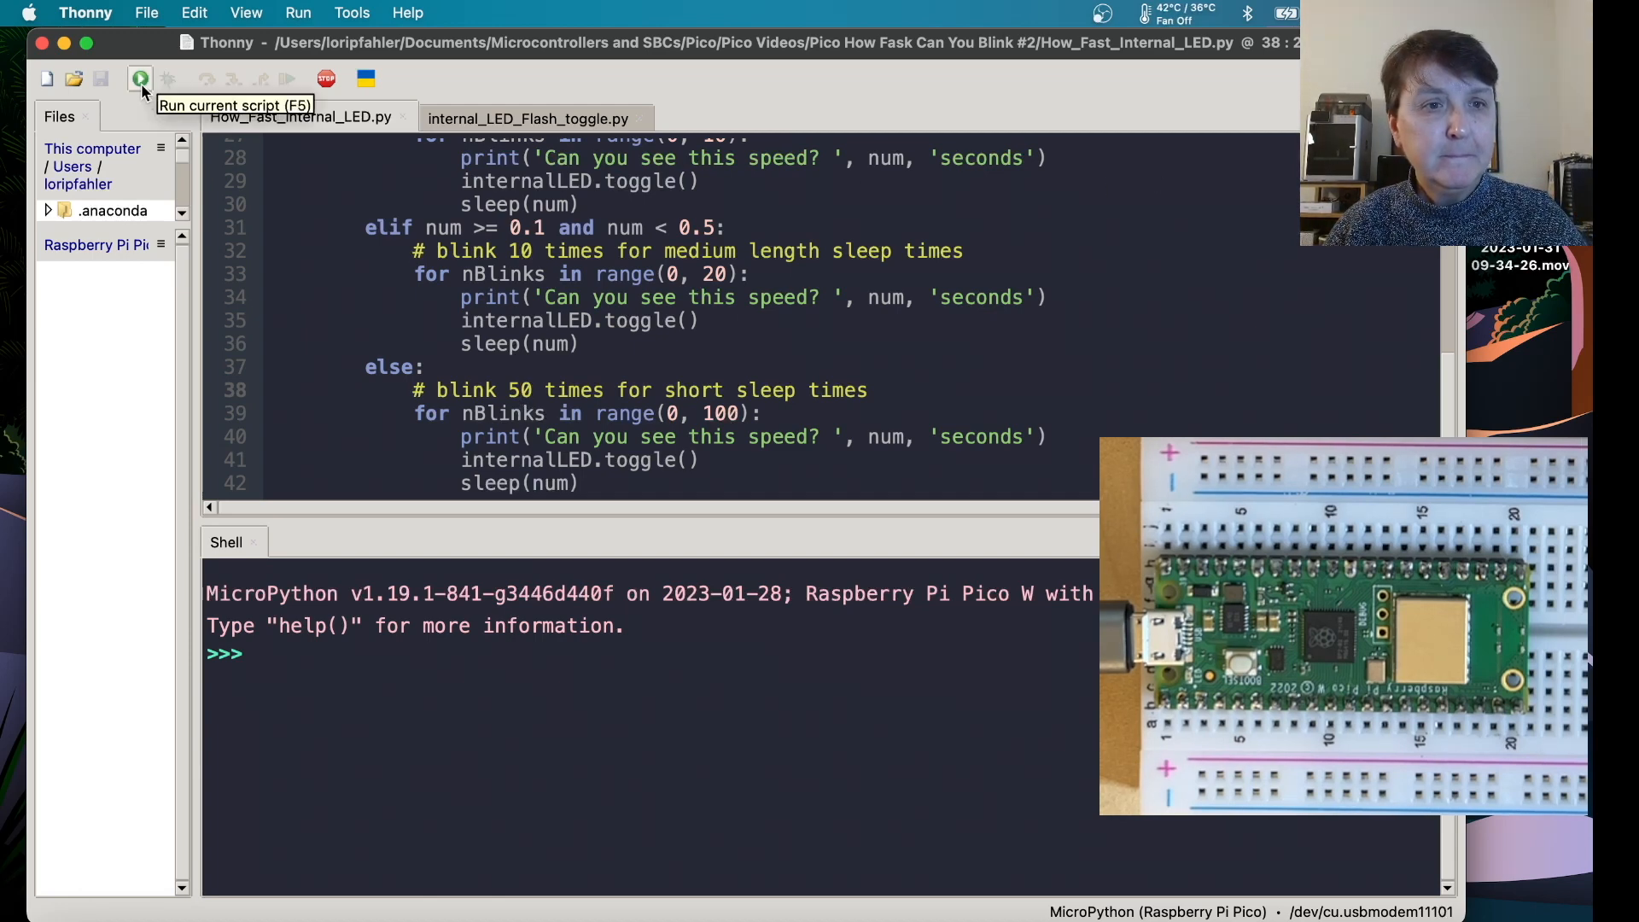
left_click(140, 79)
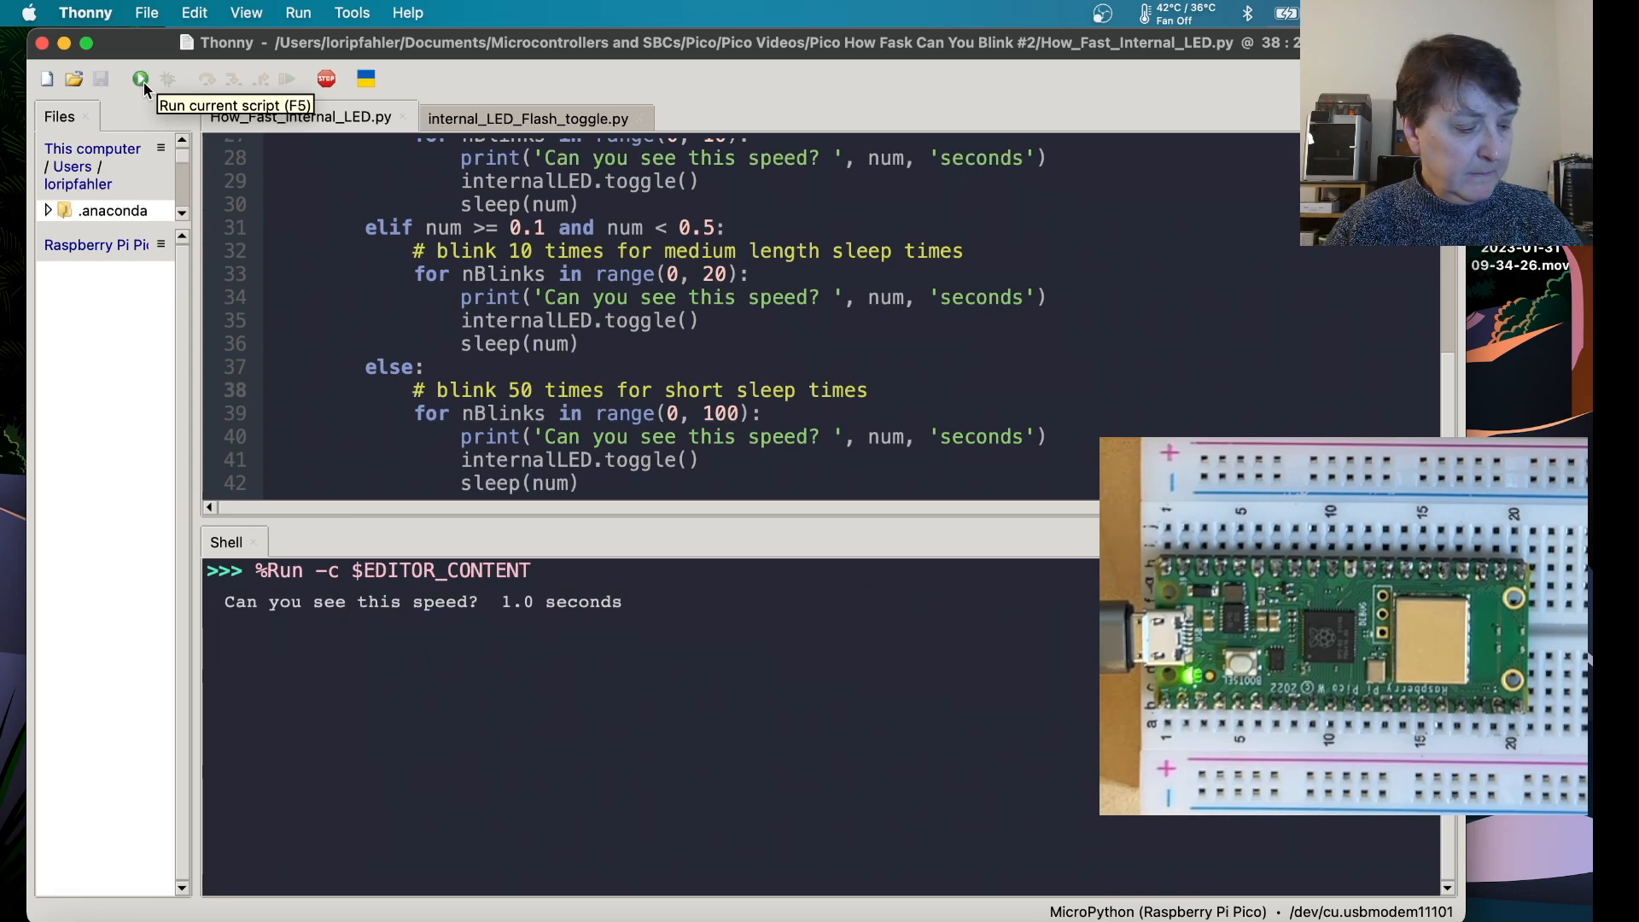